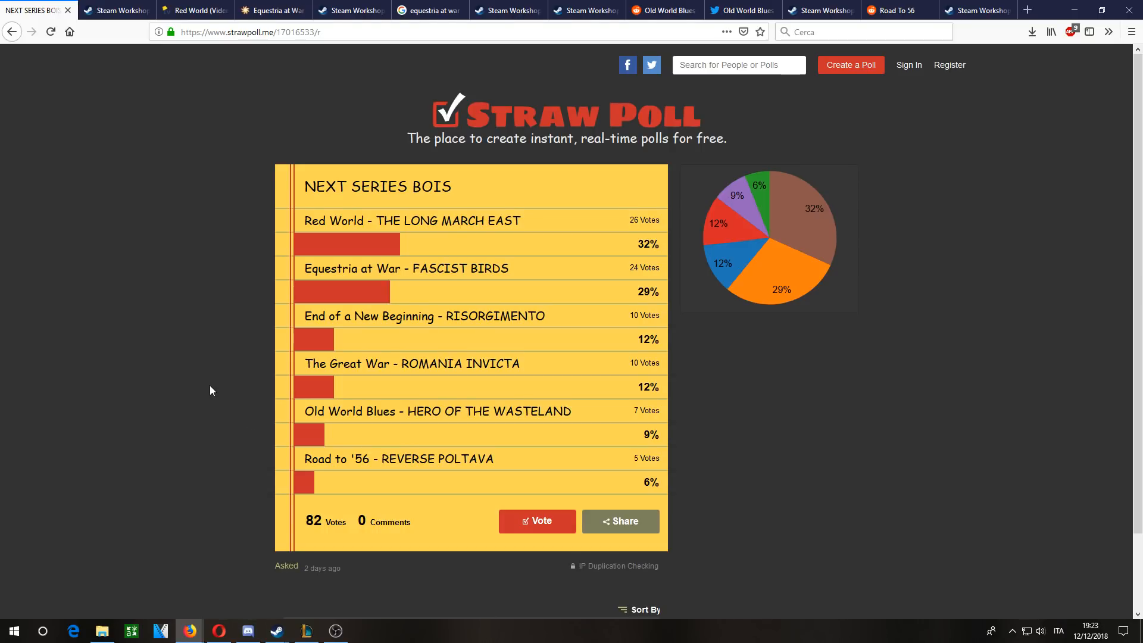
mouse_move(295, 226)
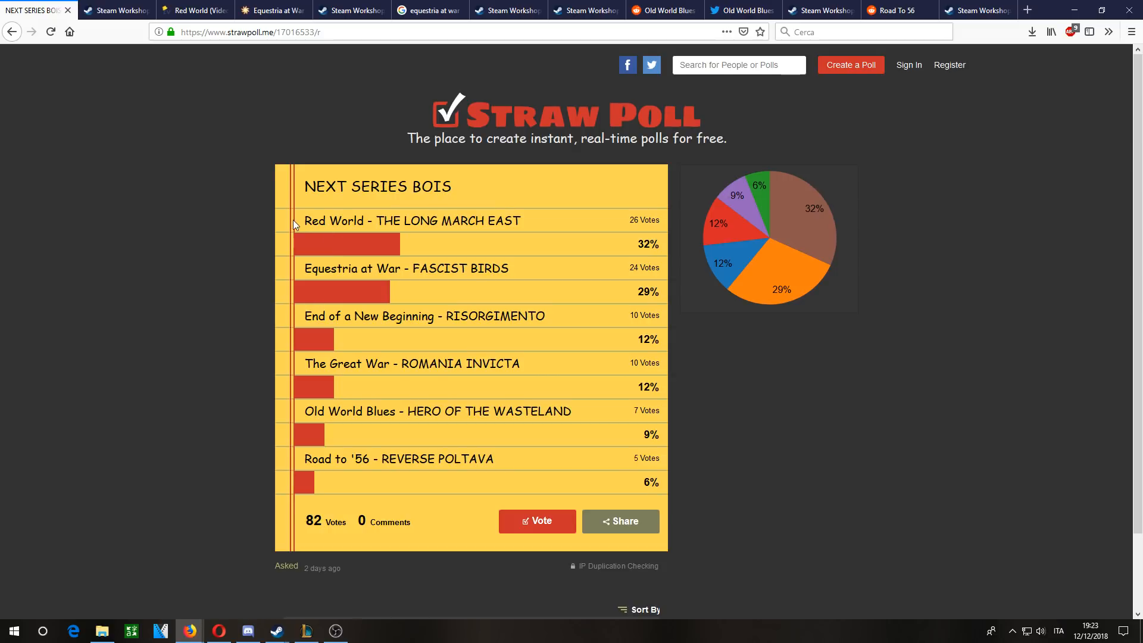
mouse_move(388, 297)
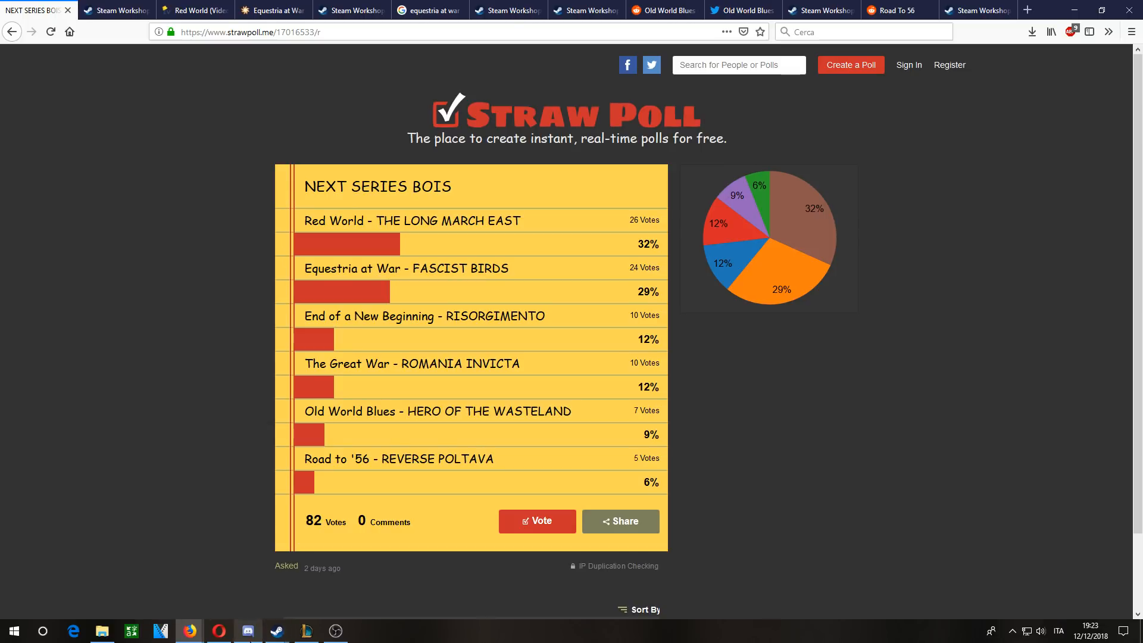
- Bring up Discord from the taskbar and open the older NEXT SERIES! poll link
left_click(248, 631)
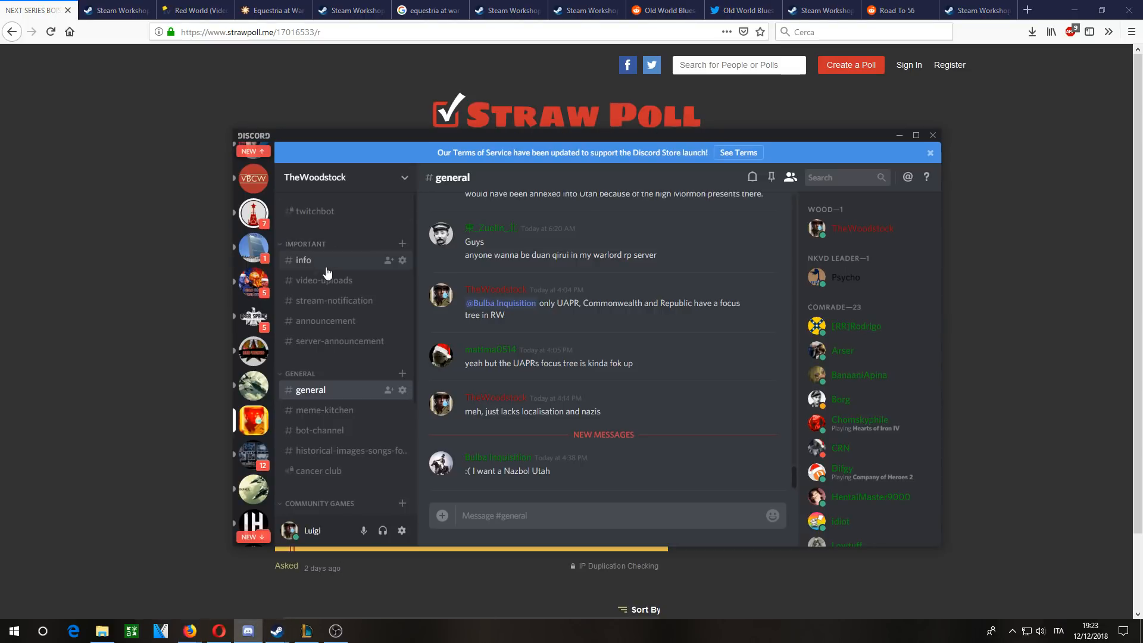
left_click(326, 320)
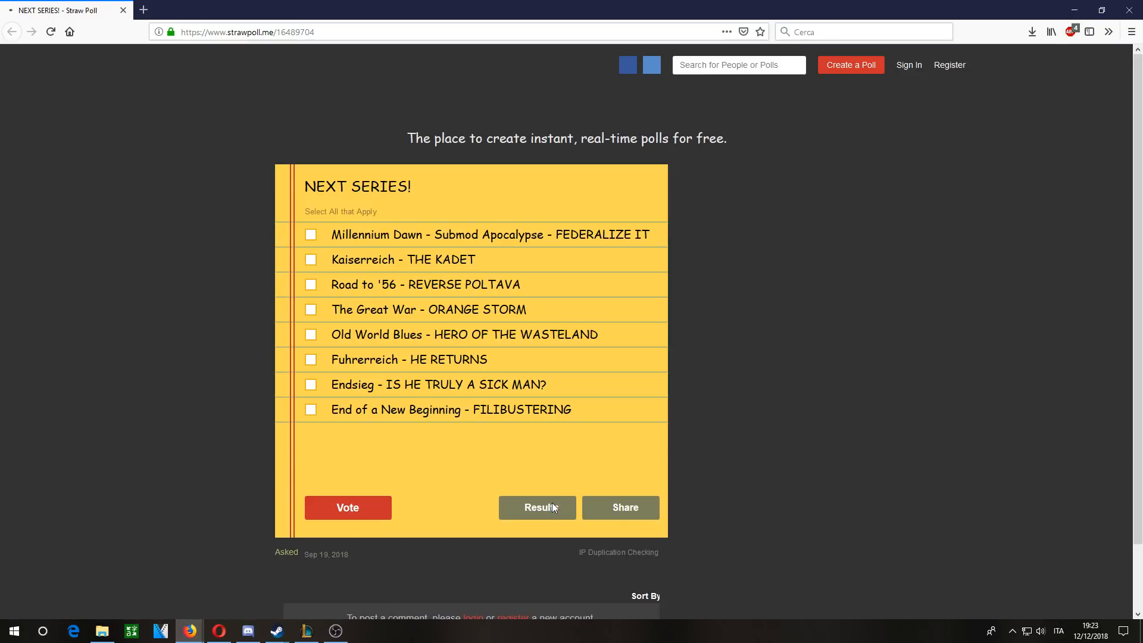
- Show the older NEXT SERIES! poll's results and scroll through them, Kaiserreich leading at 28%
left_click(537, 507)
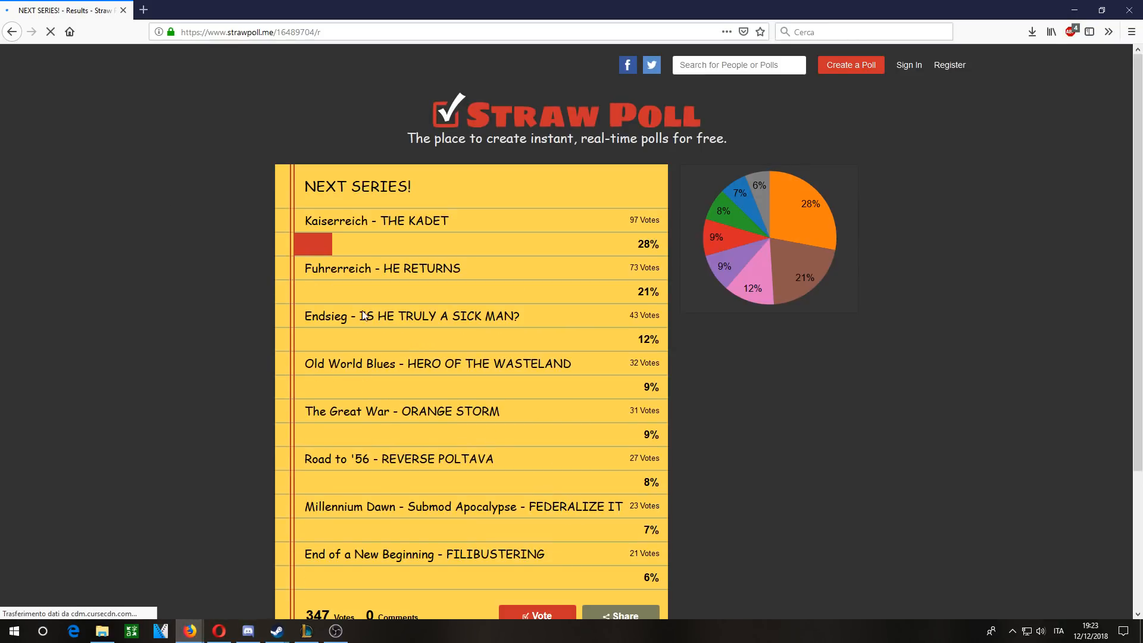
scroll("down", 3)
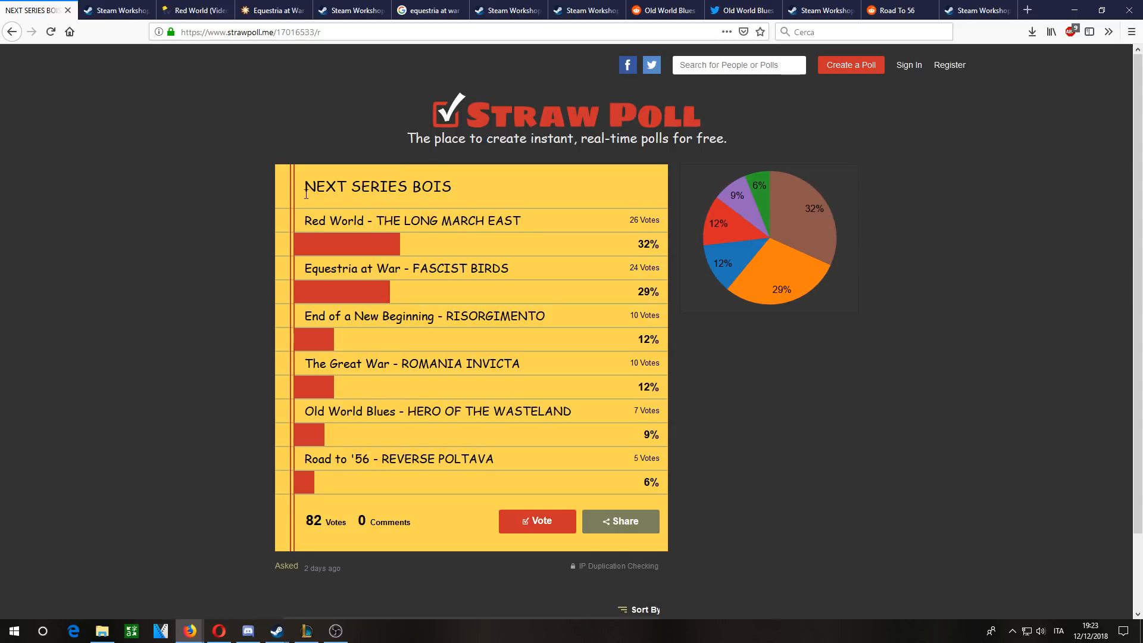
mouse_move(340, 217)
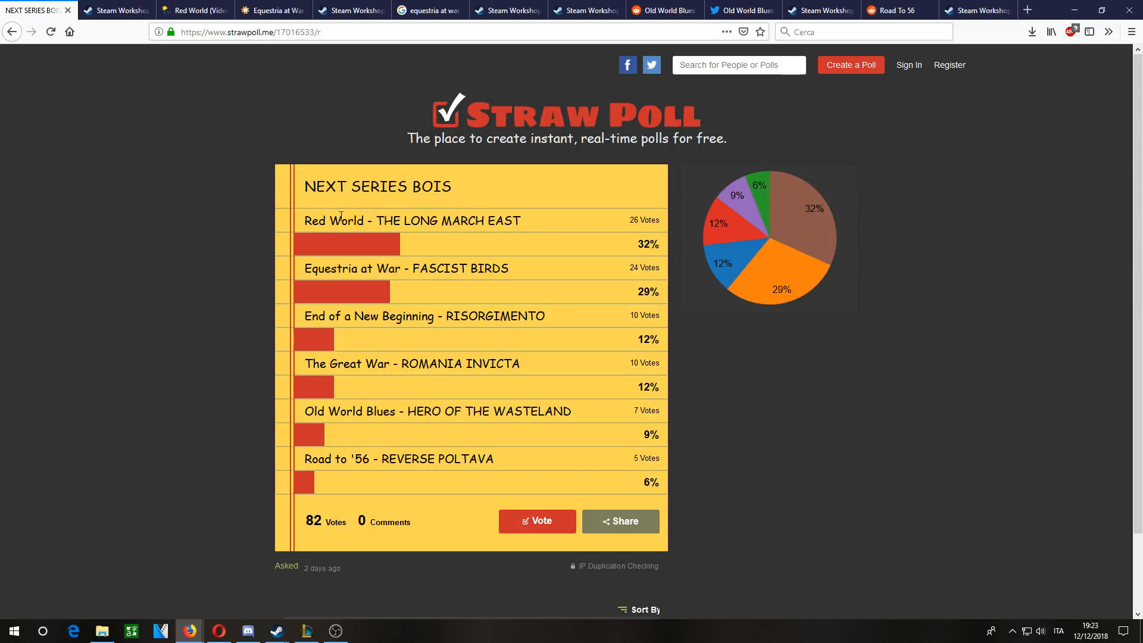
mouse_move(283, 306)
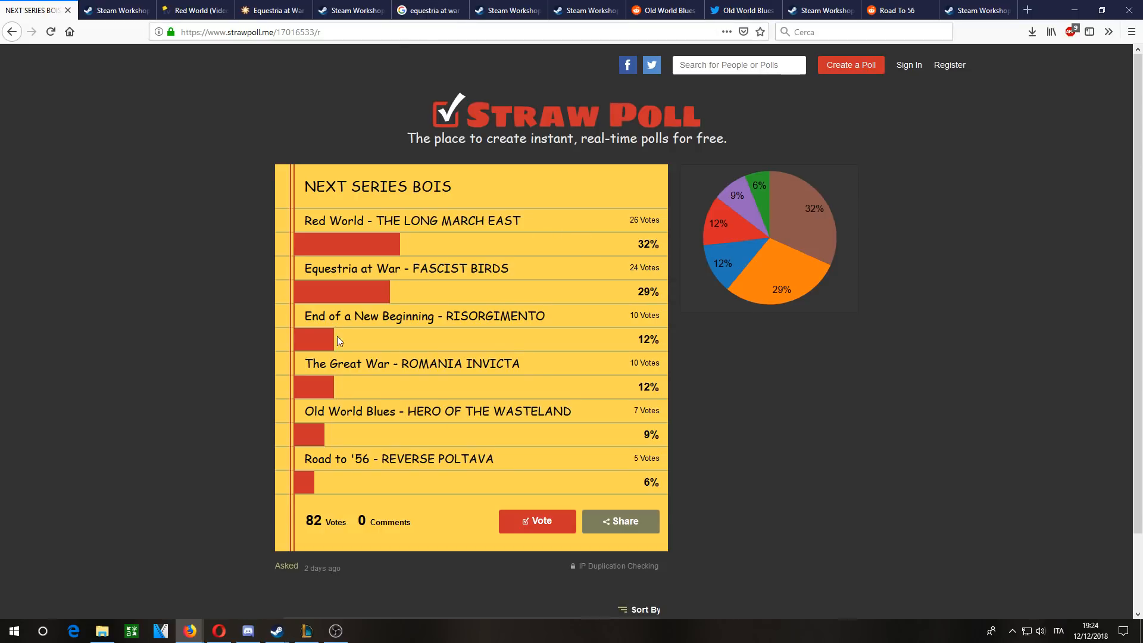
left_click(117, 9)
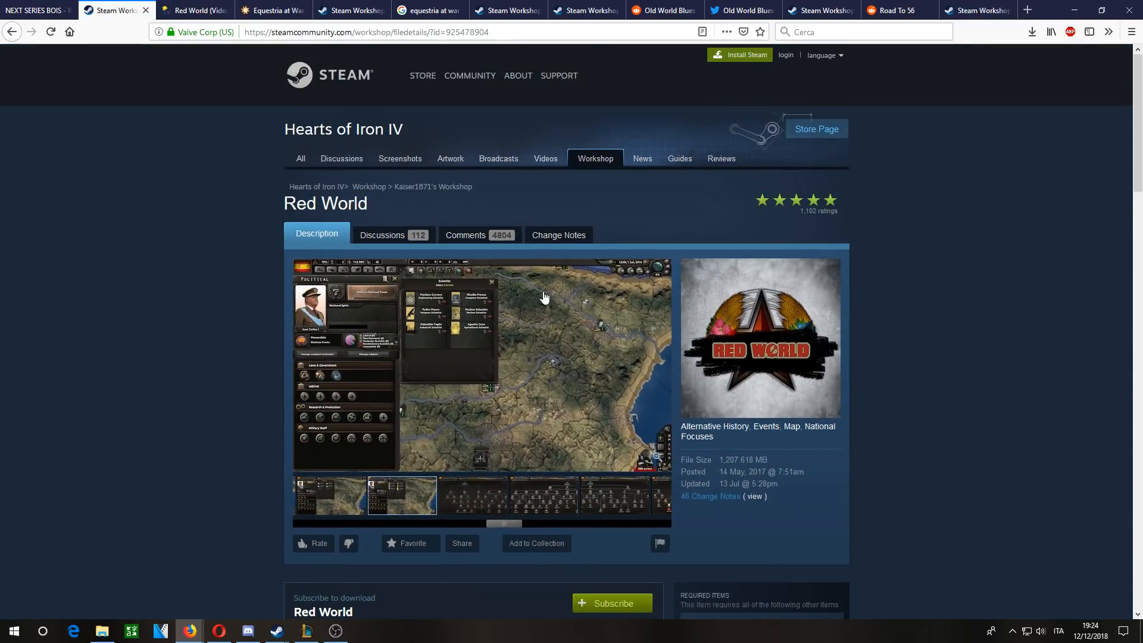
mouse_move(561, 334)
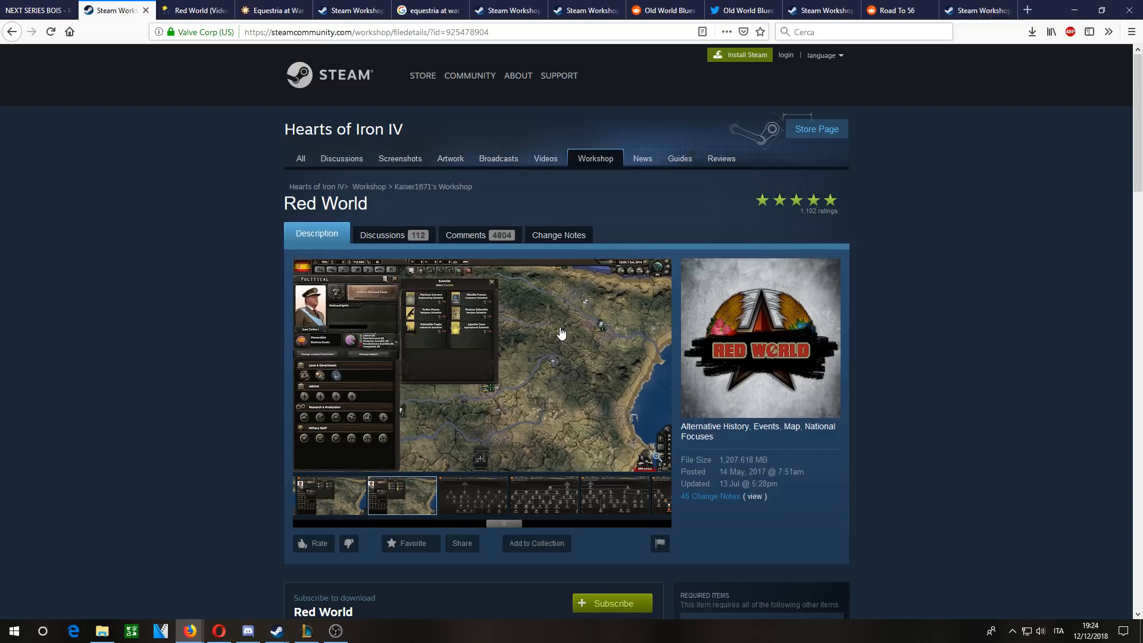
- Read through the Red World Workshop description, its nations list and community links
scroll("down", 3)
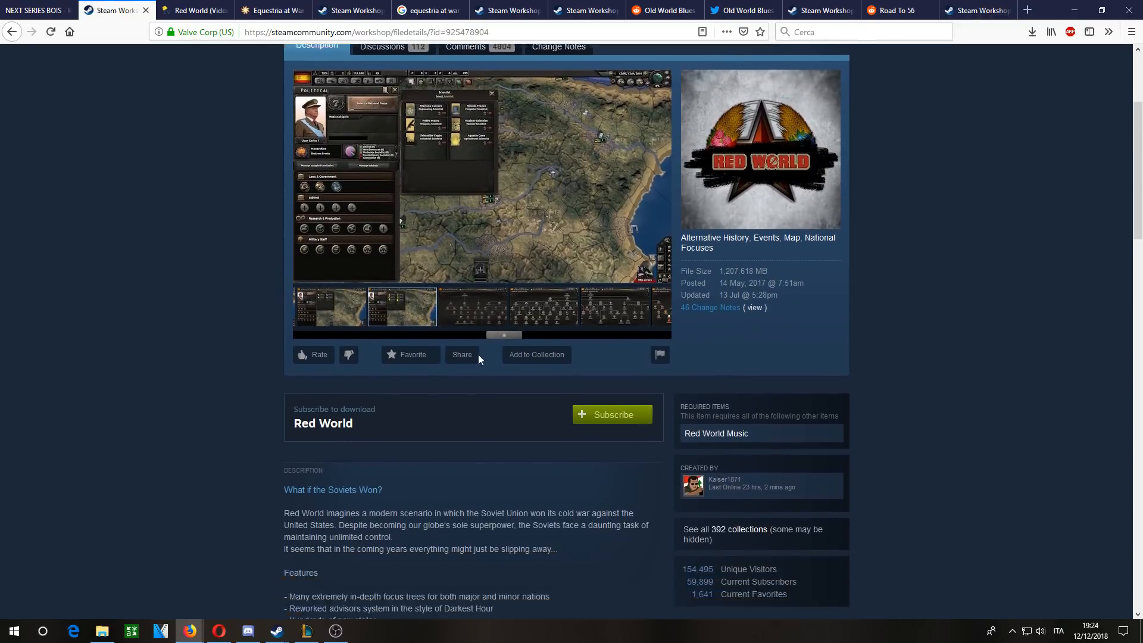
scroll("down", 3)
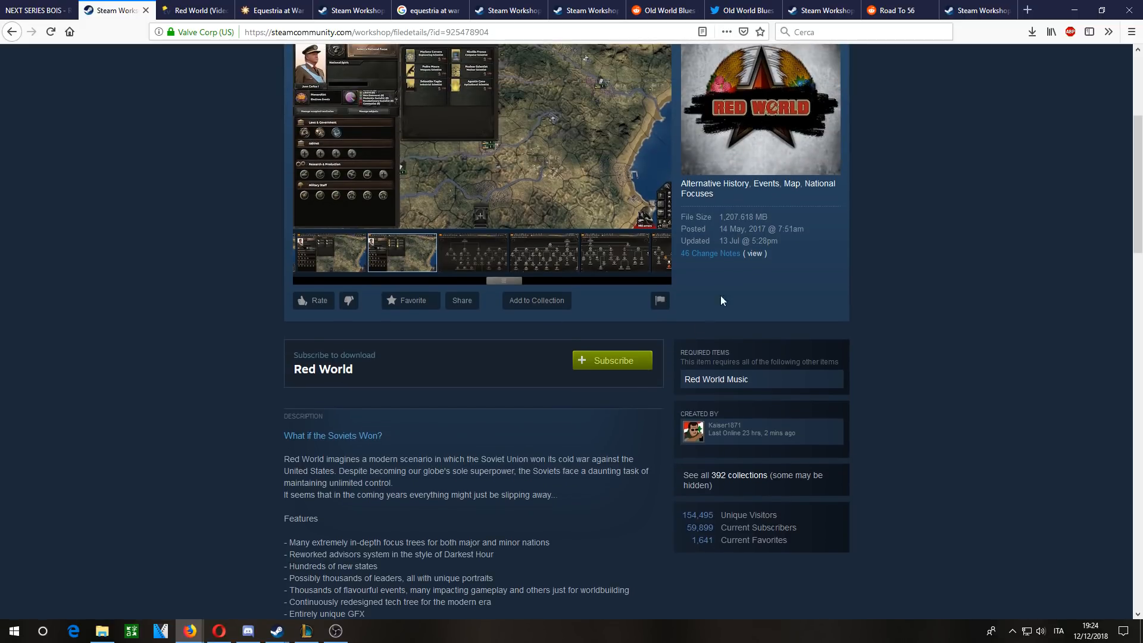
left_click(473, 252)
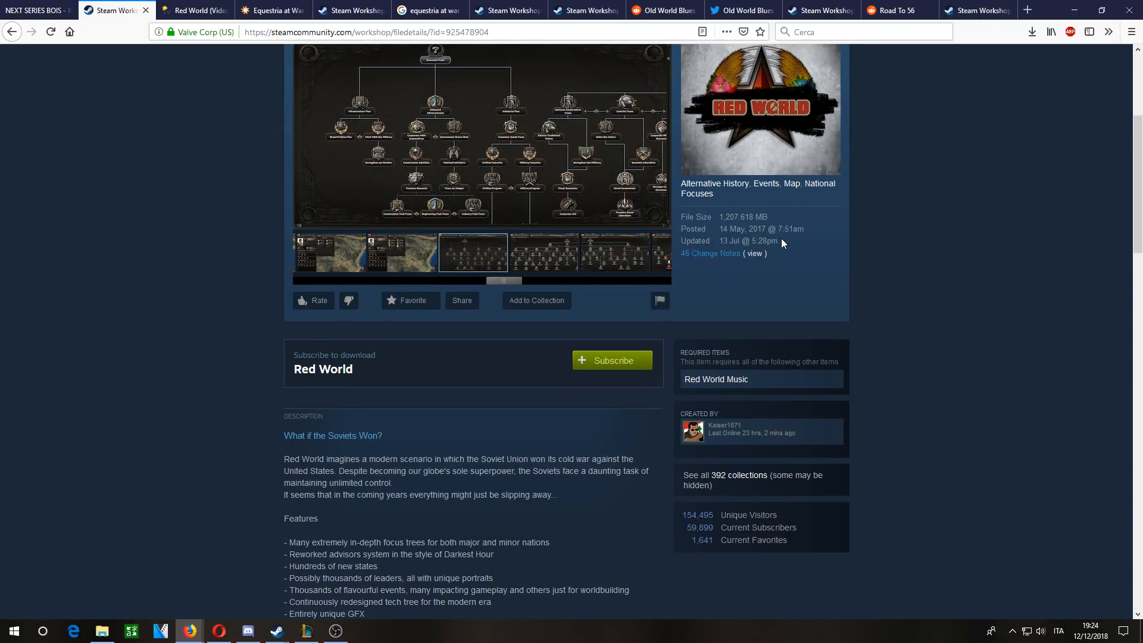
scroll("down", 3)
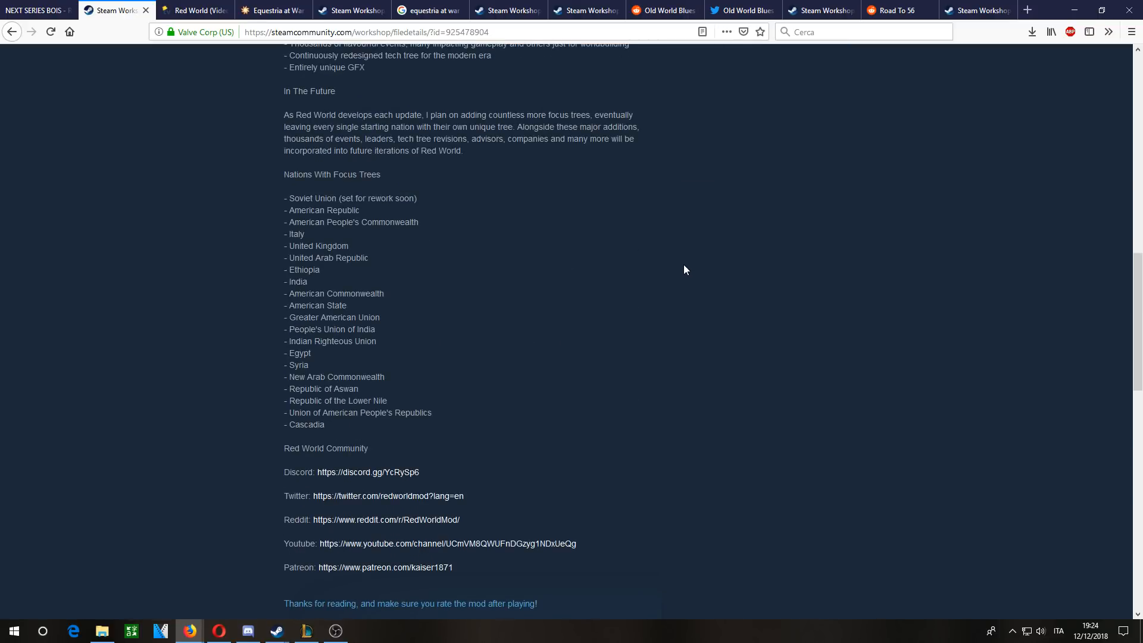
mouse_move(609, 304)
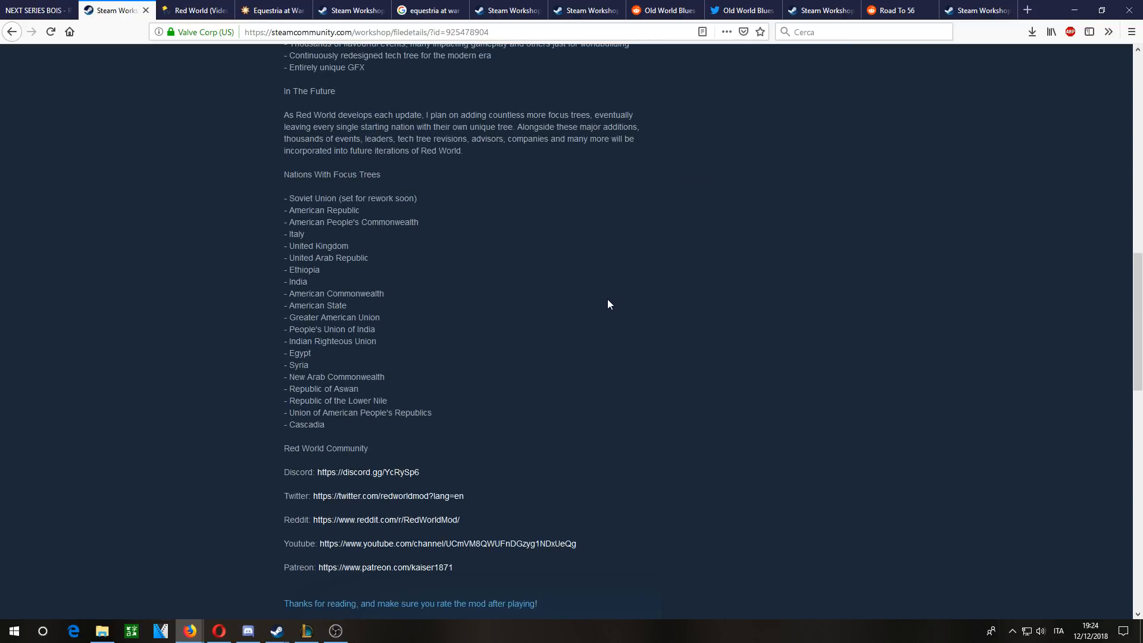
scroll("down", 3)
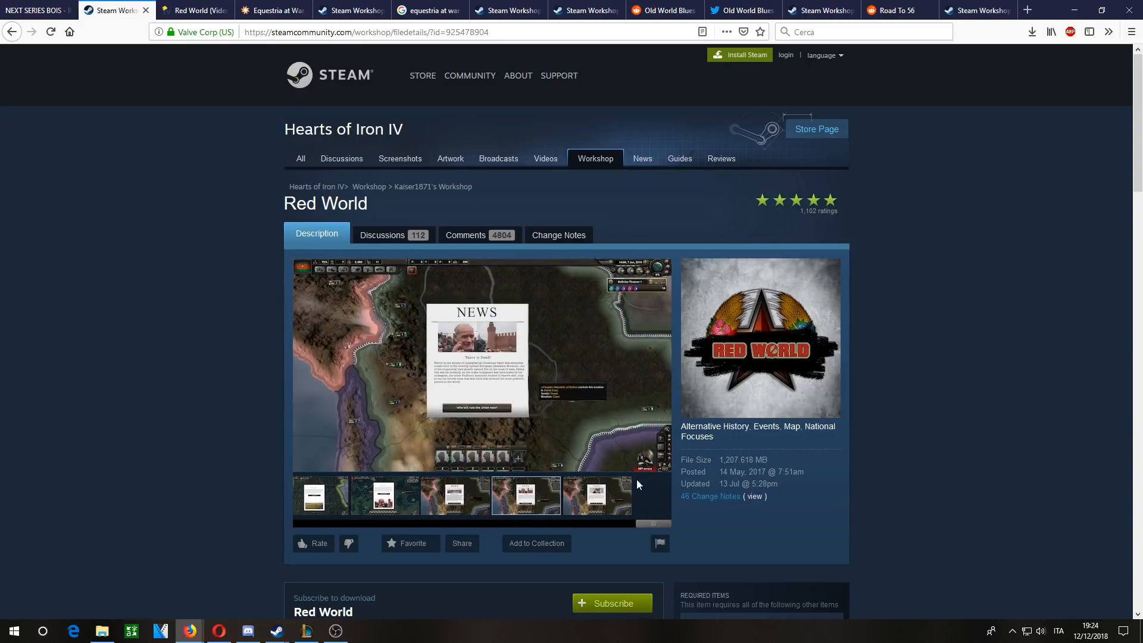
mouse_move(399, 391)
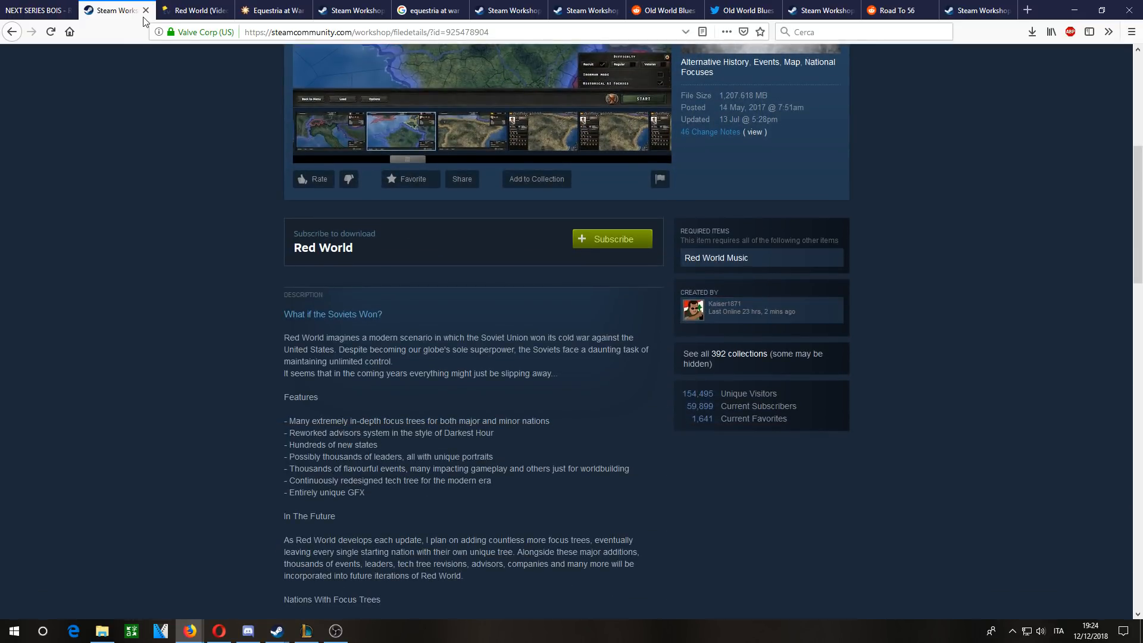
- Close the Red World workshop page and scroll through the TV Tropes Red World trope examples
left_click(146, 11)
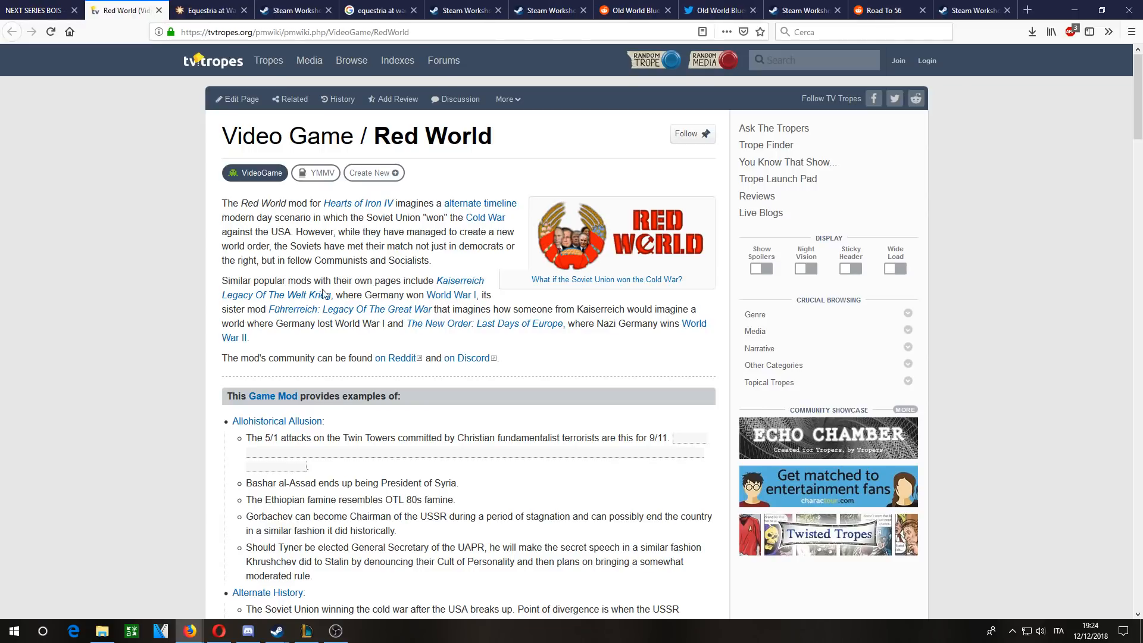
mouse_move(246, 158)
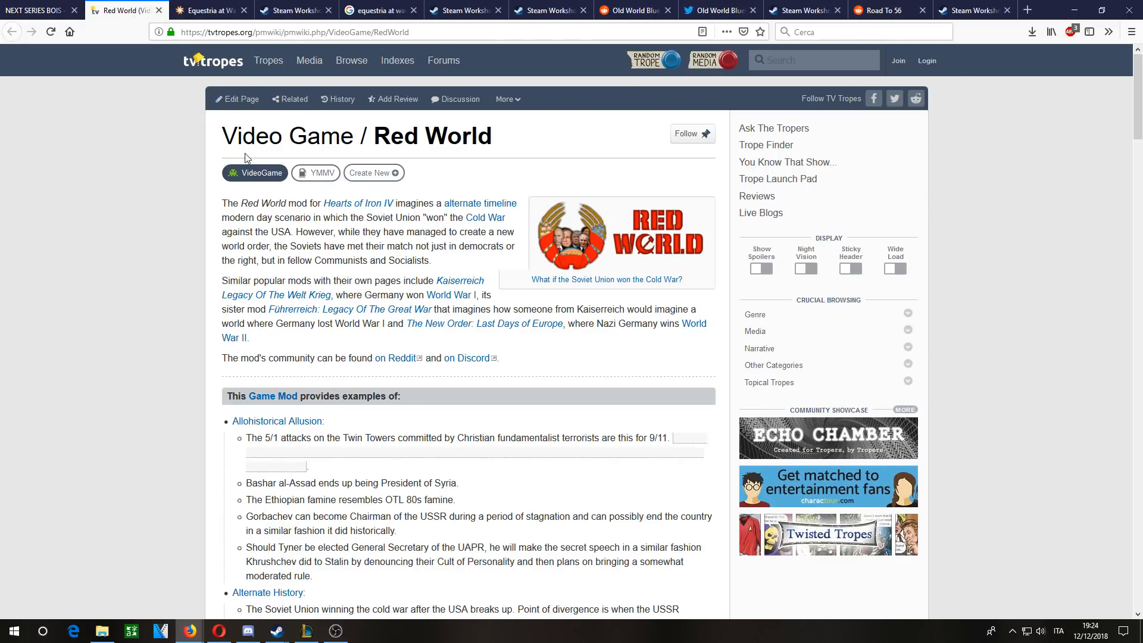
scroll("down", 3)
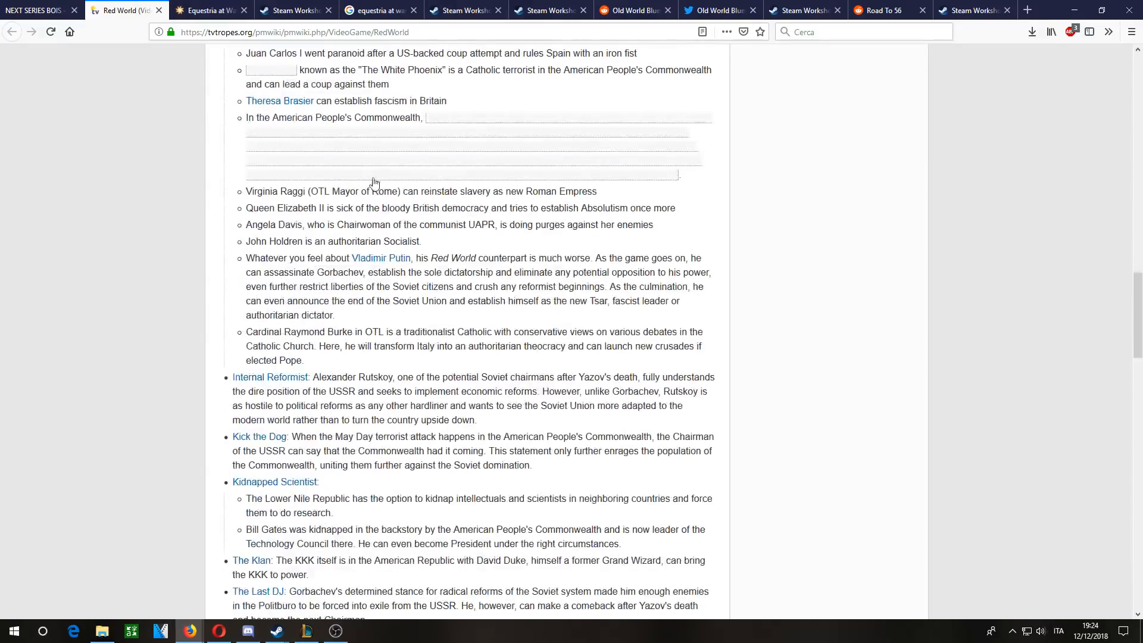
scroll("down", 3)
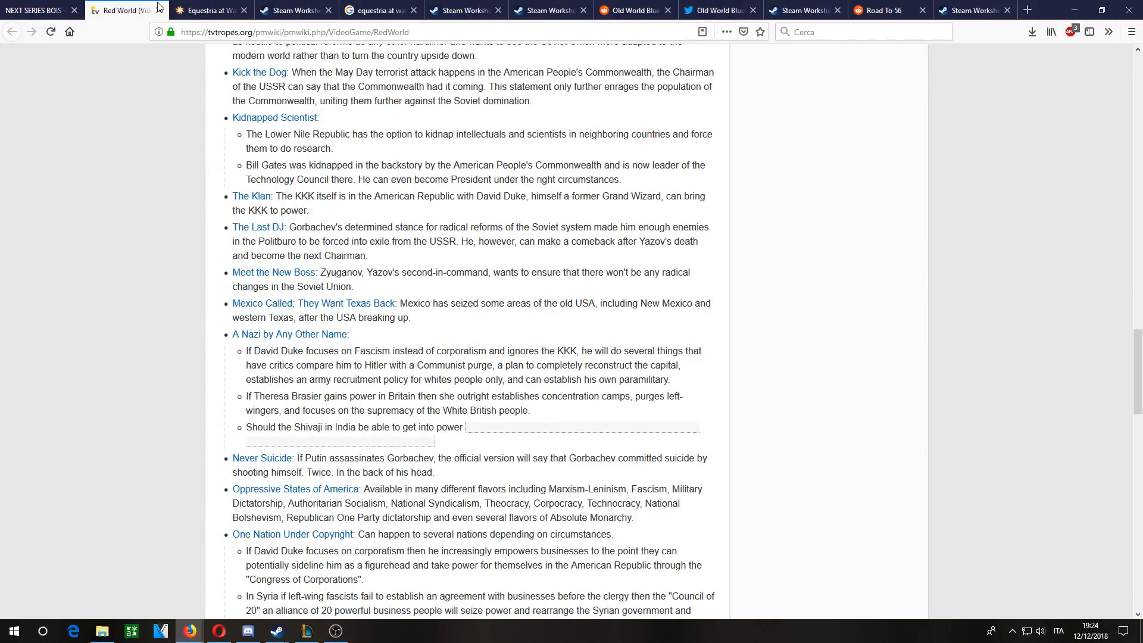
- Flip between the Equestria at War wiki and Red World trope tabs, ending on the NEXT SERIES BOIS results
left_click(210, 9)
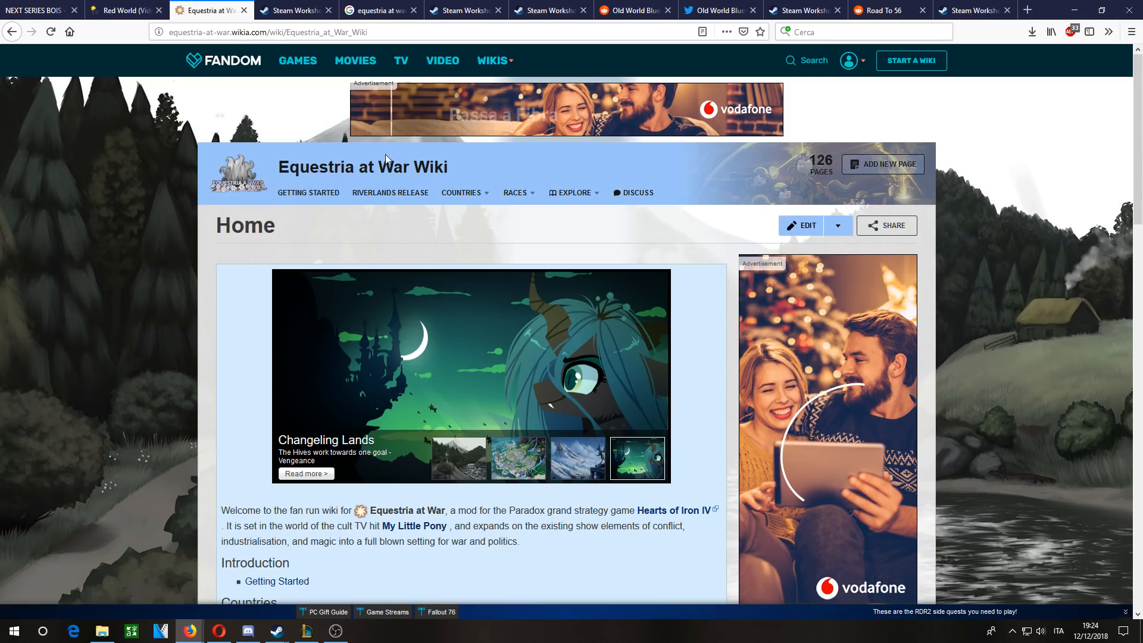
left_click(124, 10)
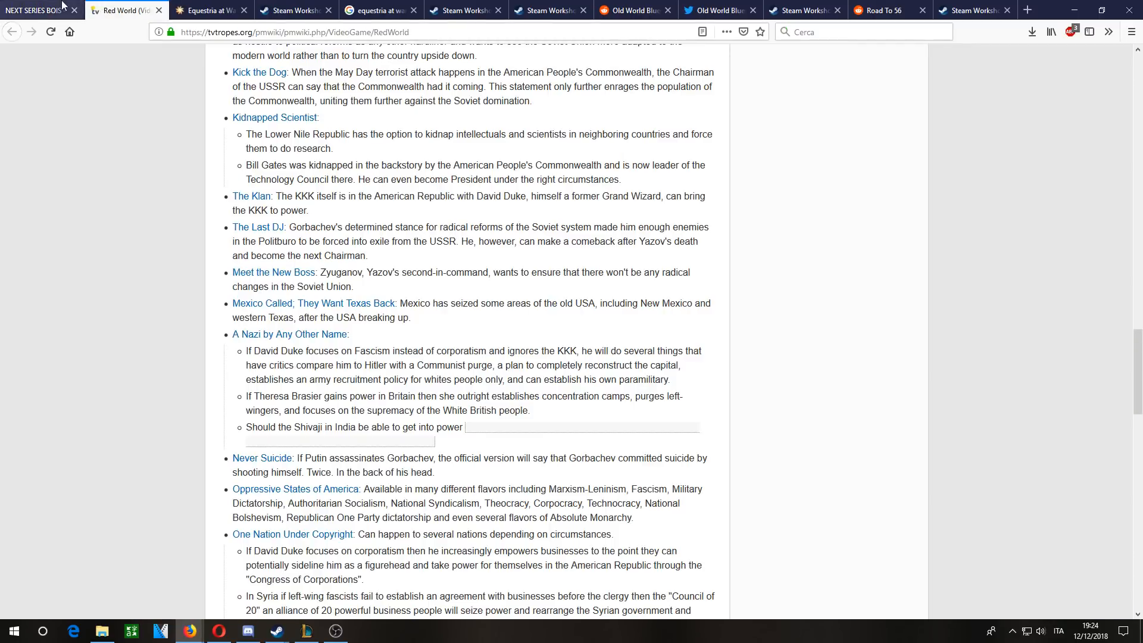
left_click(210, 11)
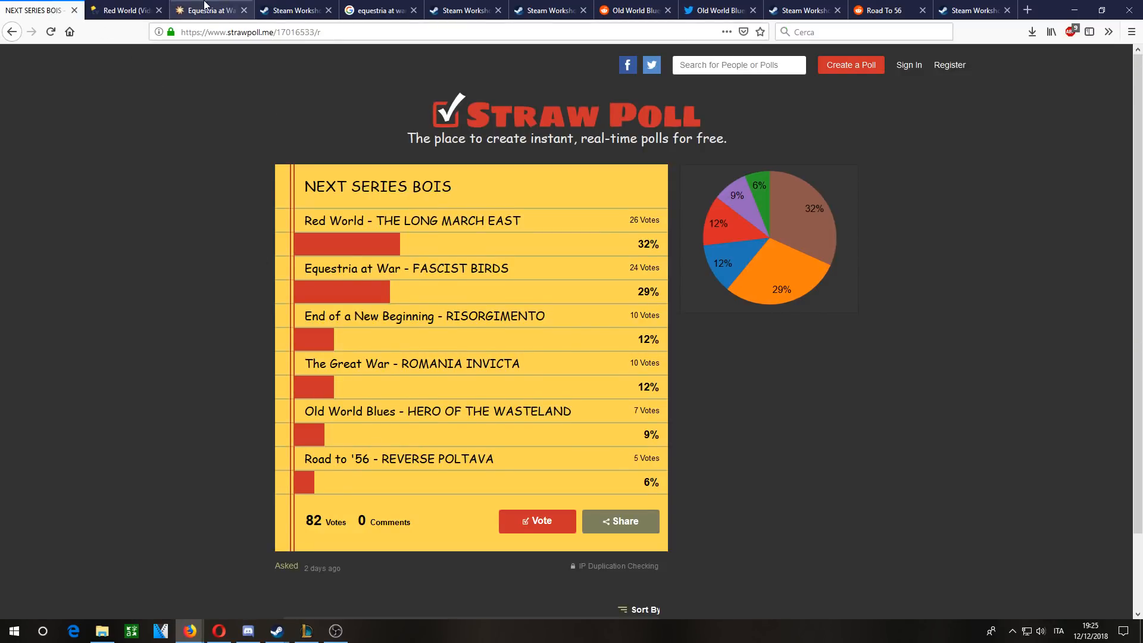
- Show the Equestria at War Wiki home page on Fandom and scroll down to its countries table
left_click(207, 11)
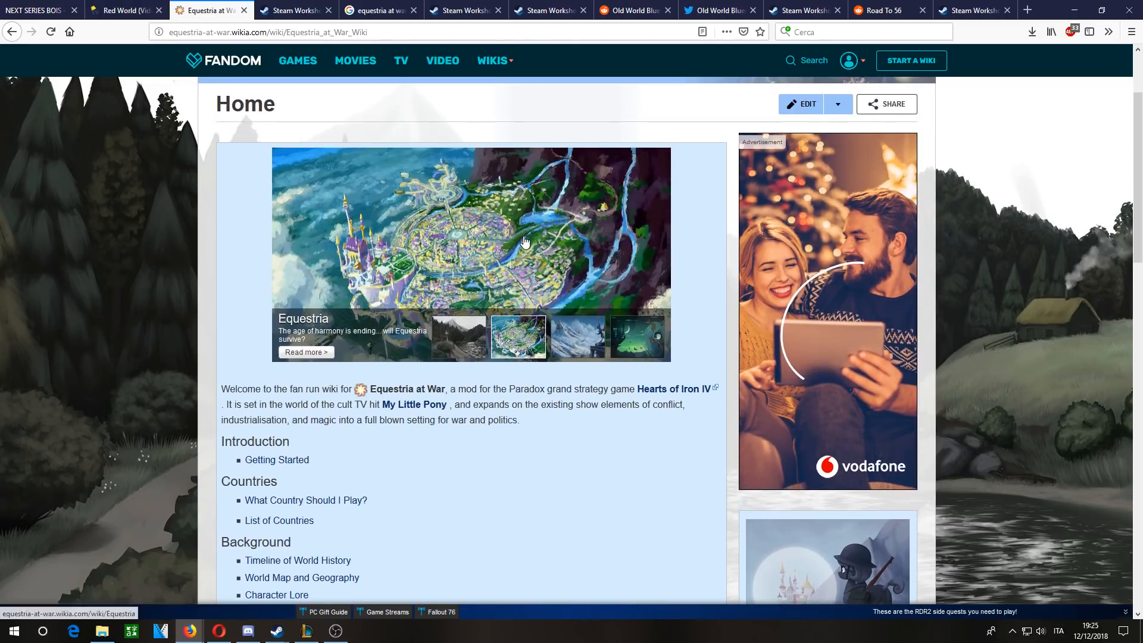
scroll("down", 3)
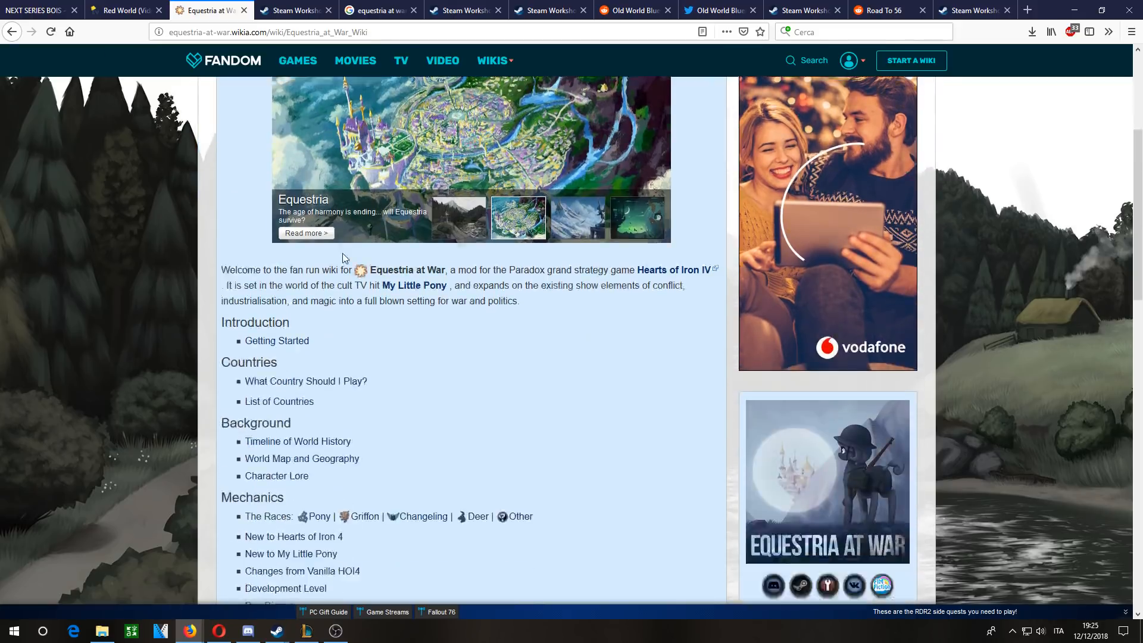
scroll("down", 3)
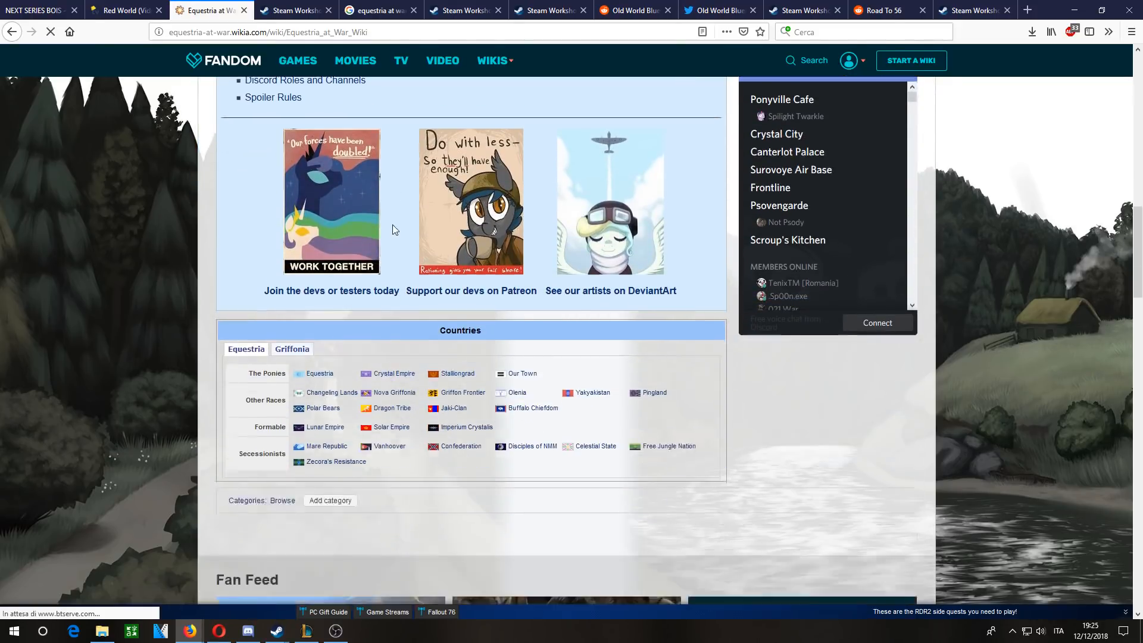
scroll("down", 3)
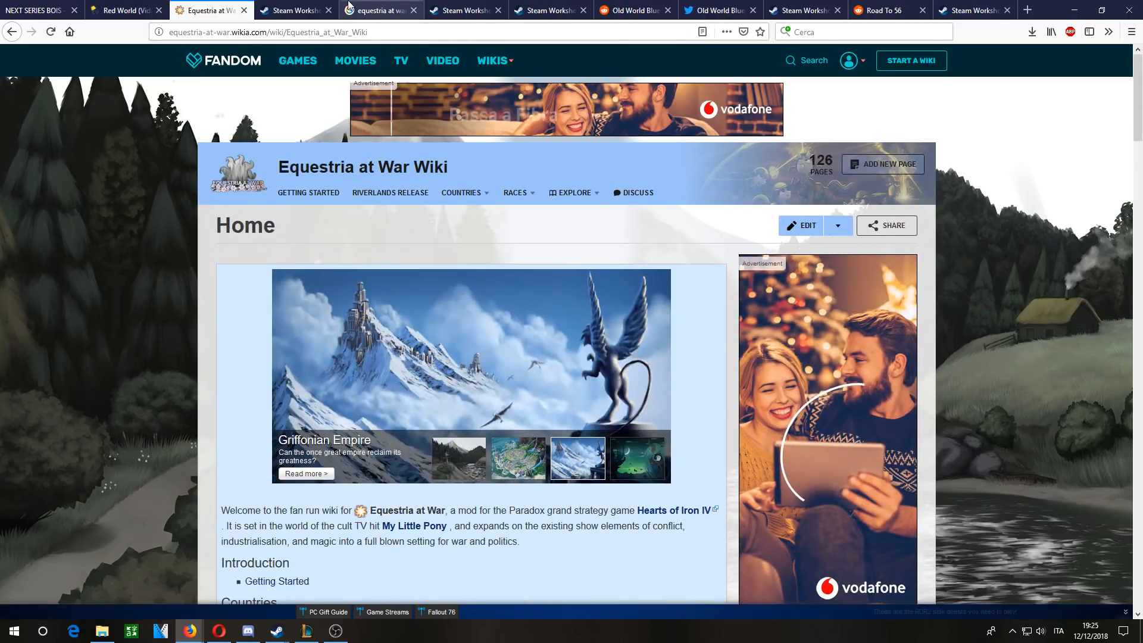
mouse_move(295, 11)
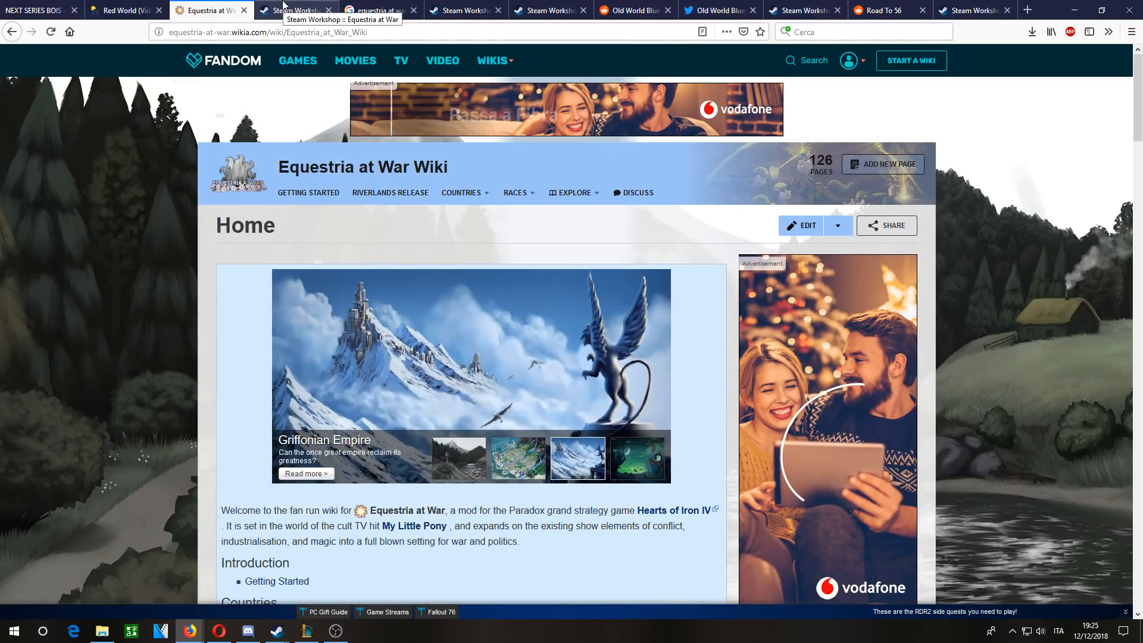
- Review the Equestria at War Workshop page, closing the focus tree screenshot and following the change notes link
left_click(295, 10)
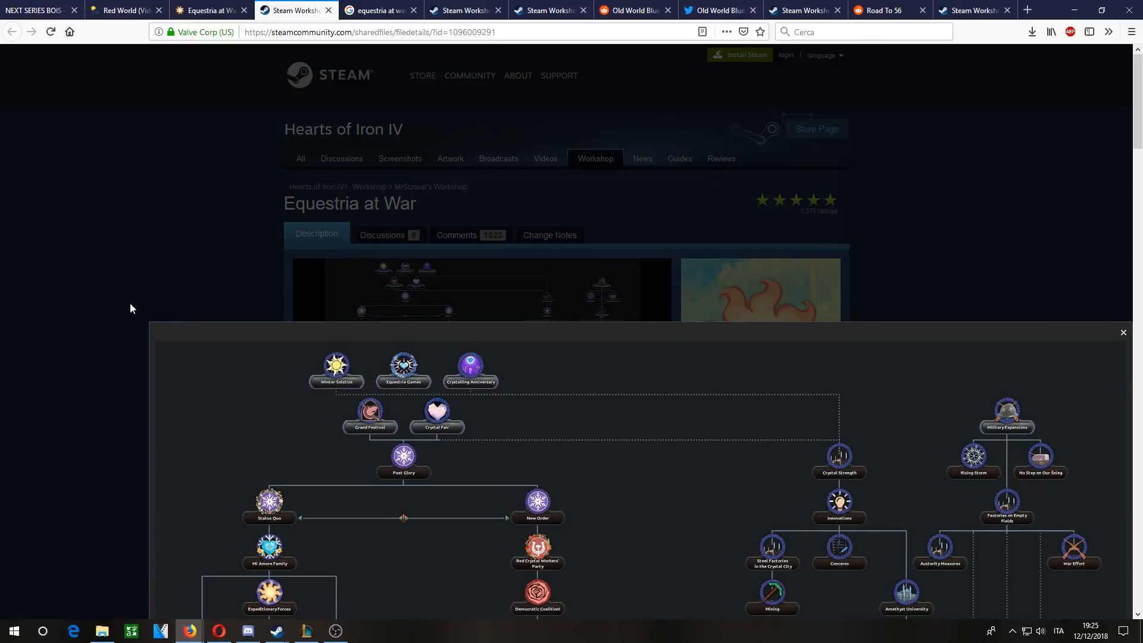
left_click(1123, 332)
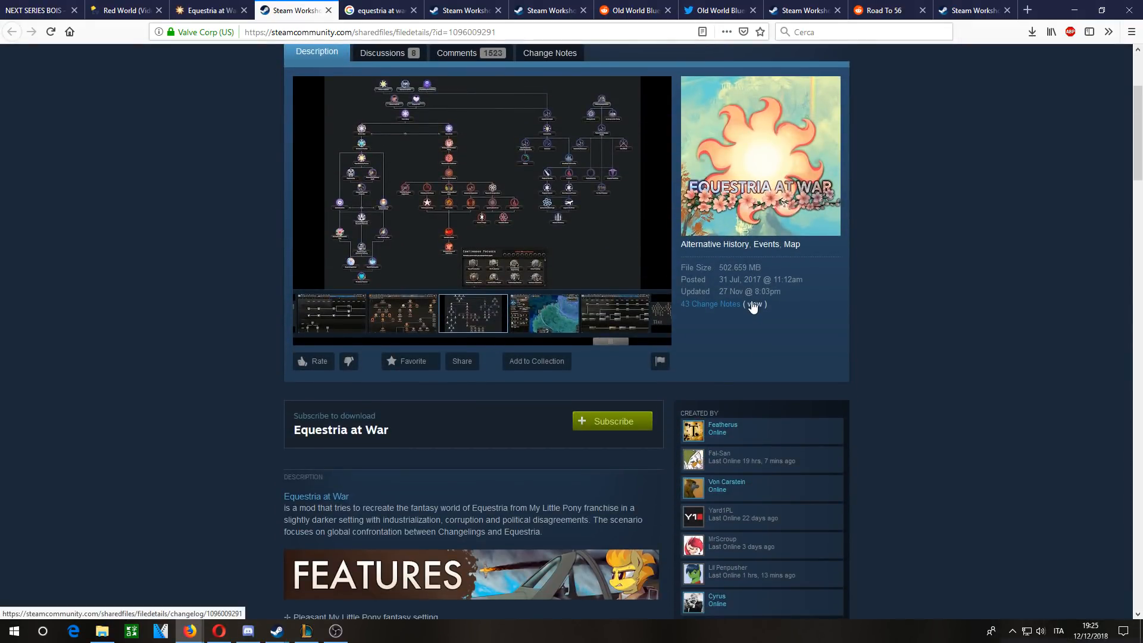
left_click(755, 303)
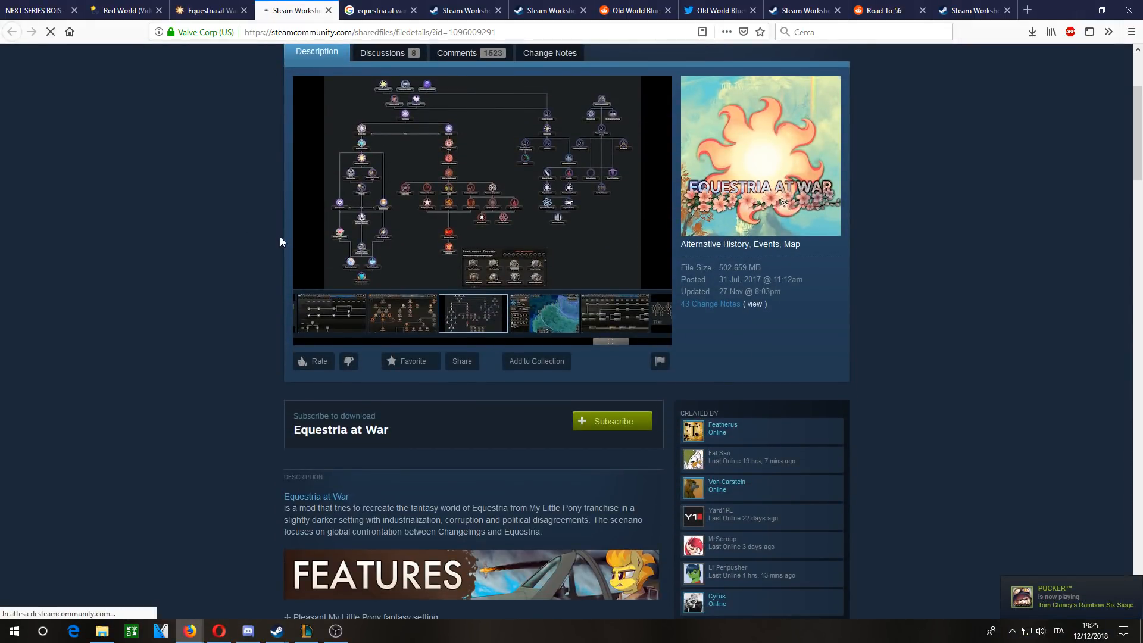
left_click(550, 53)
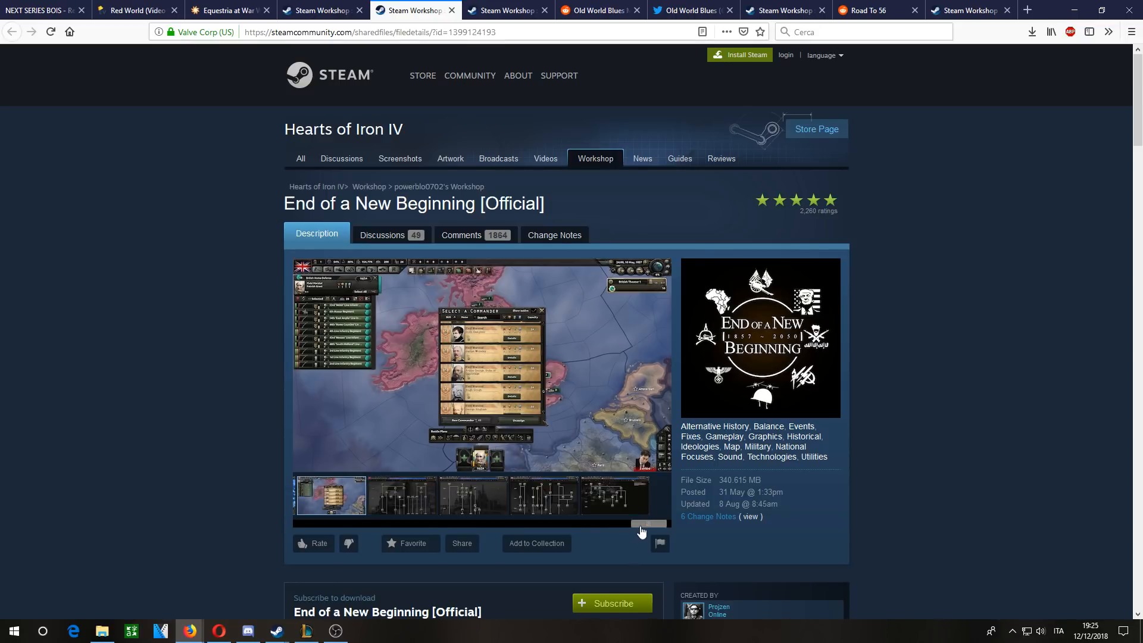
- Enlarge the French Empire focus tree screenshot, then read through the End of a New Beginning description
left_click(353, 497)
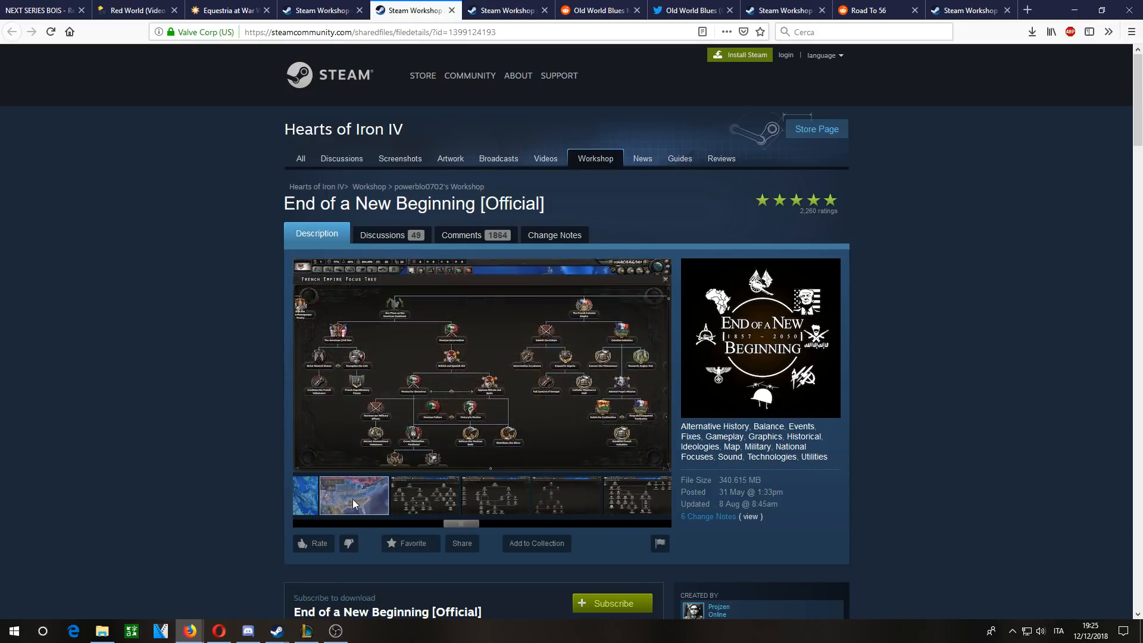
left_click(353, 496)
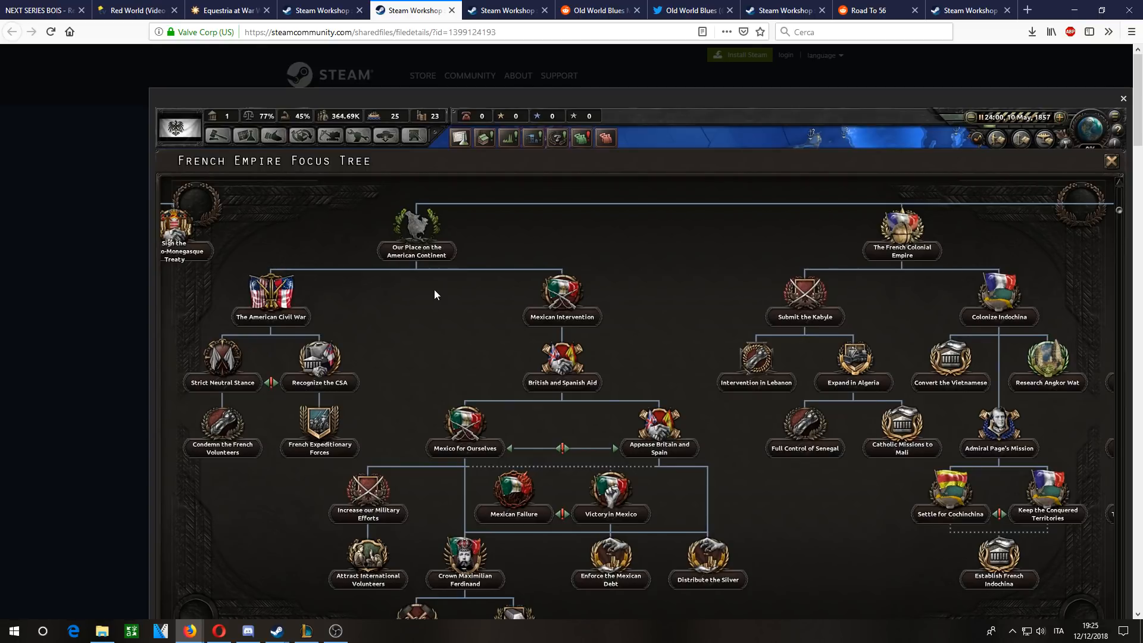
mouse_move(82, 282)
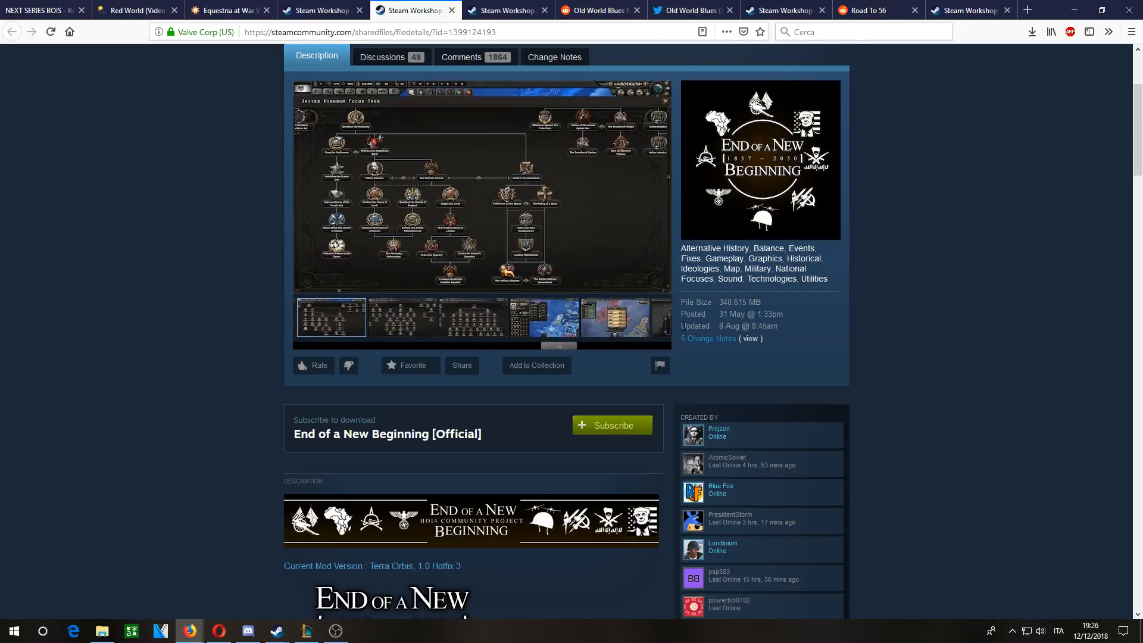
scroll("down", 3)
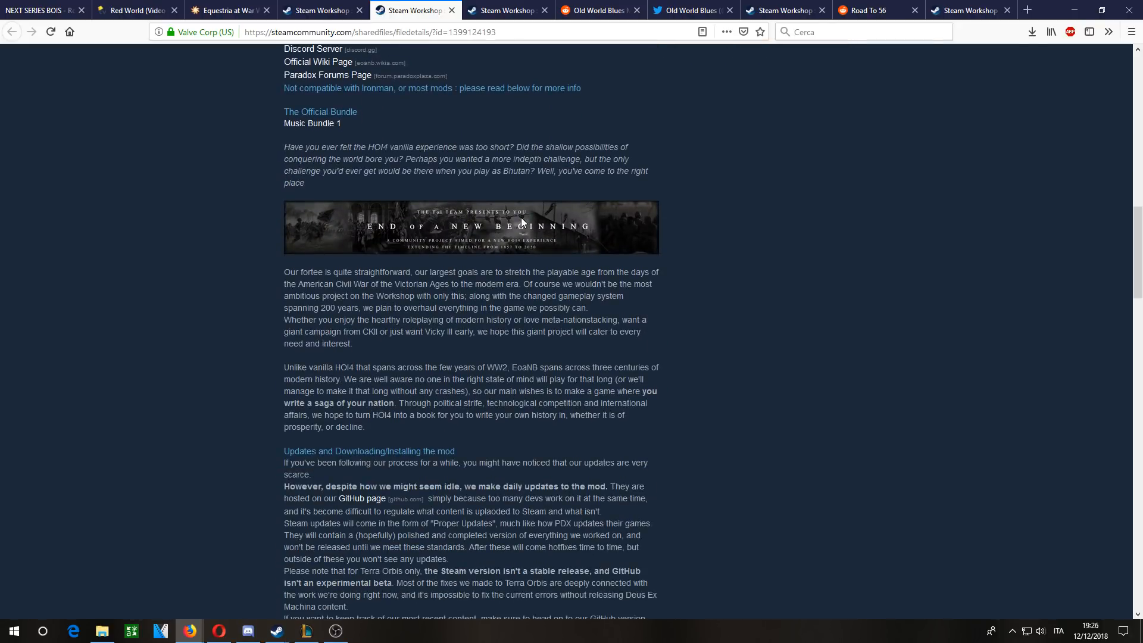
scroll("down", 3)
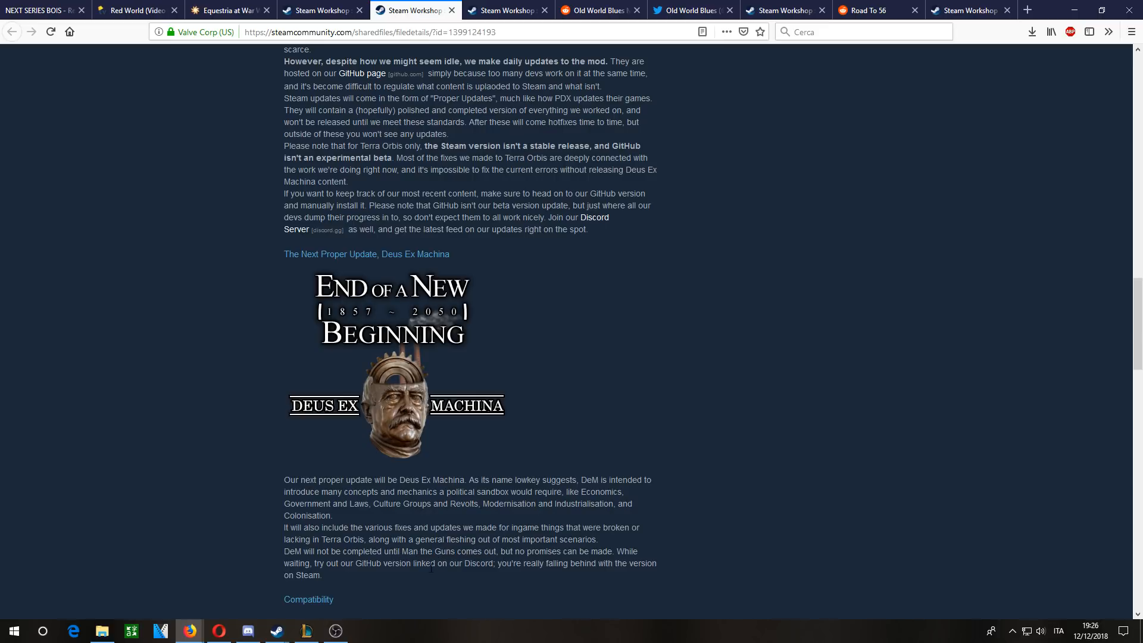
left_click_drag(617, 550, 320, 575)
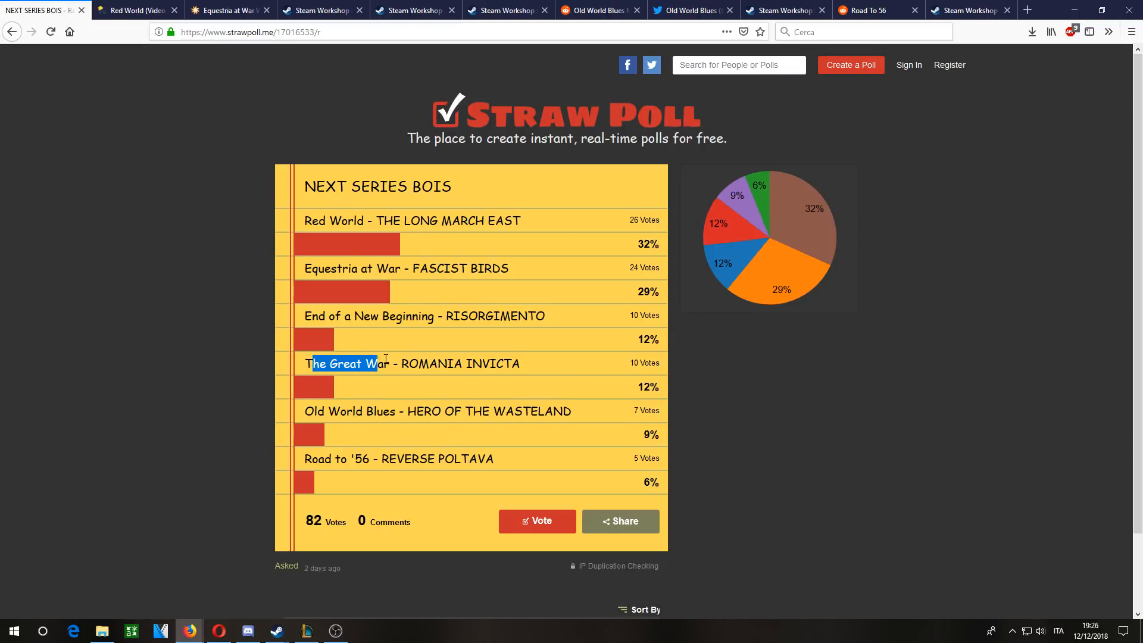
- Check The Great War Workshop page and return to the poll results
left_click(501, 11)
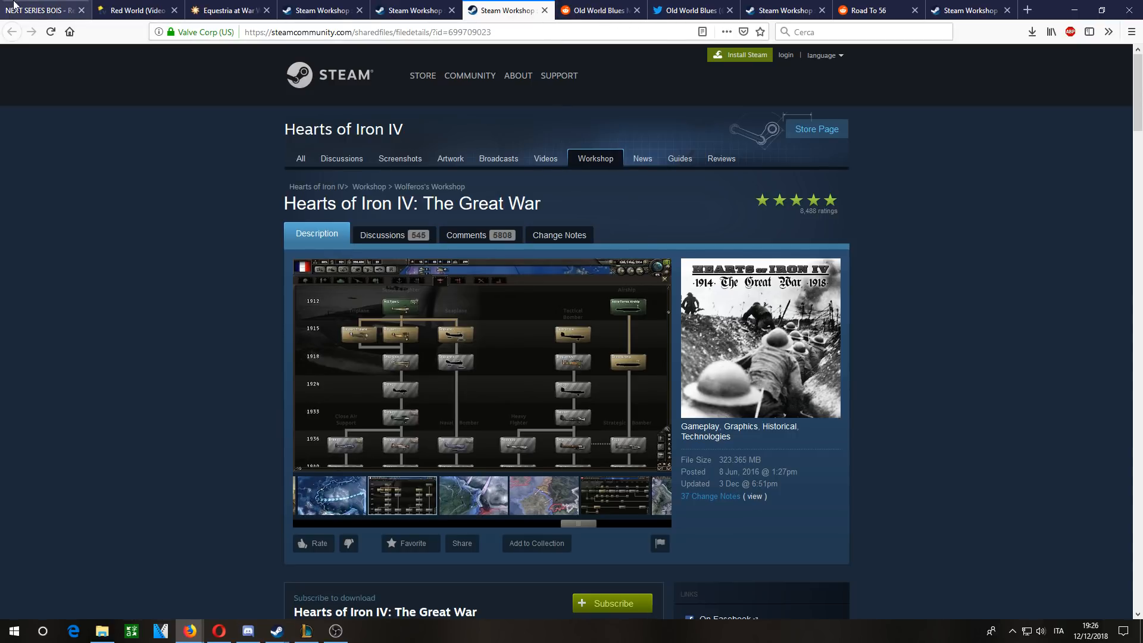
left_click(41, 9)
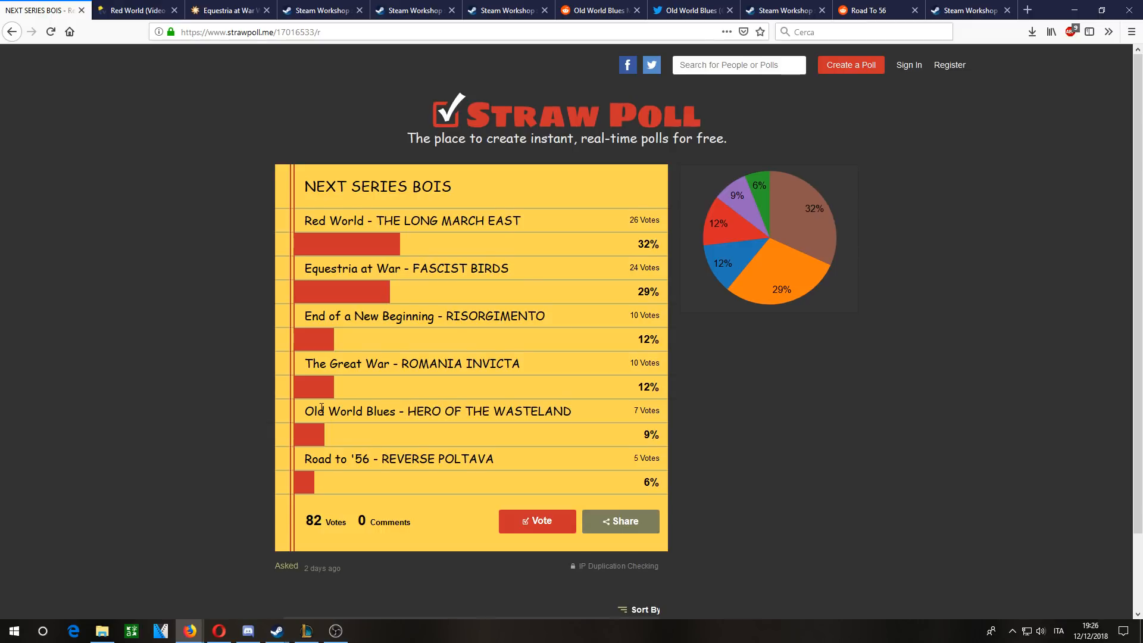
- Highlight the Old World Blues poll entry, clear it, and bring up the Old World Blues subreddit
left_click_drag(304, 411, 540, 411)
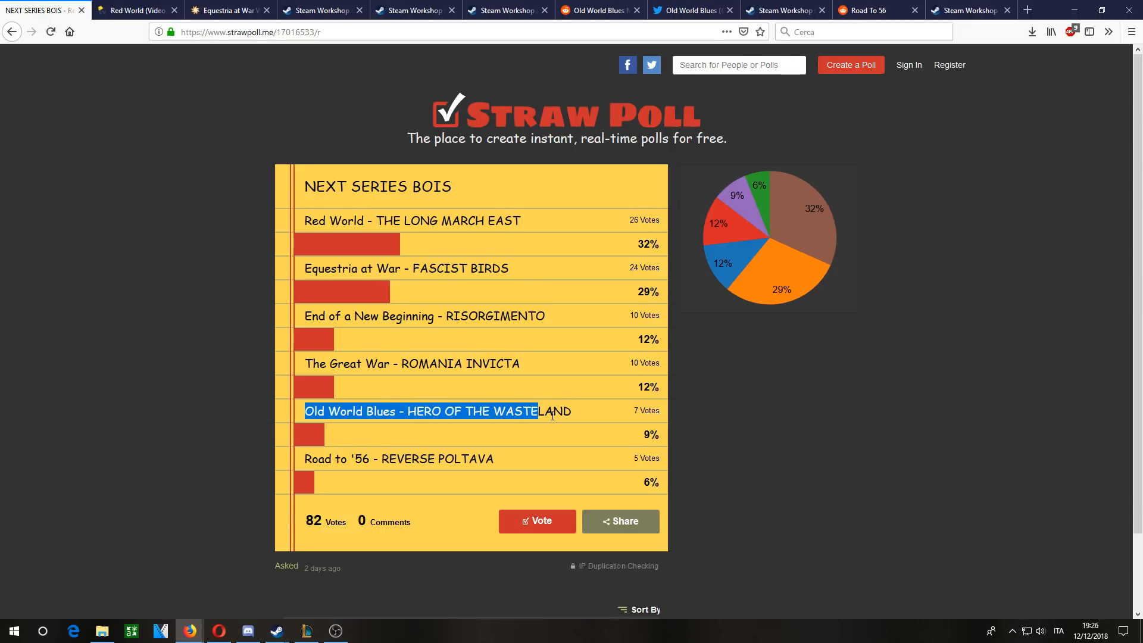
left_click(551, 414)
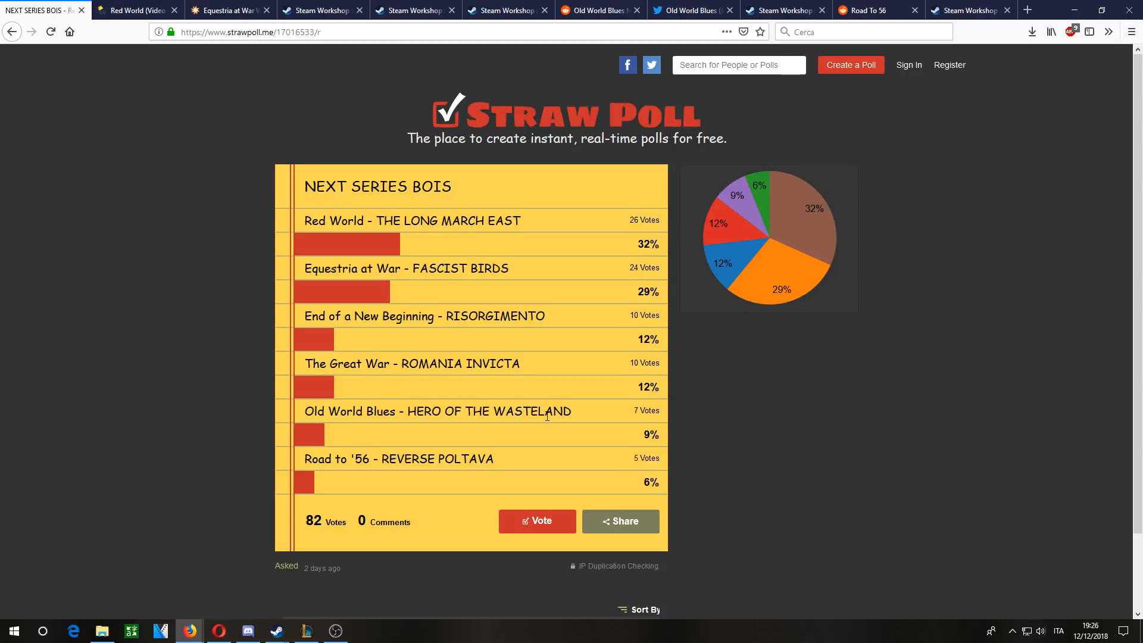
left_click(598, 11)
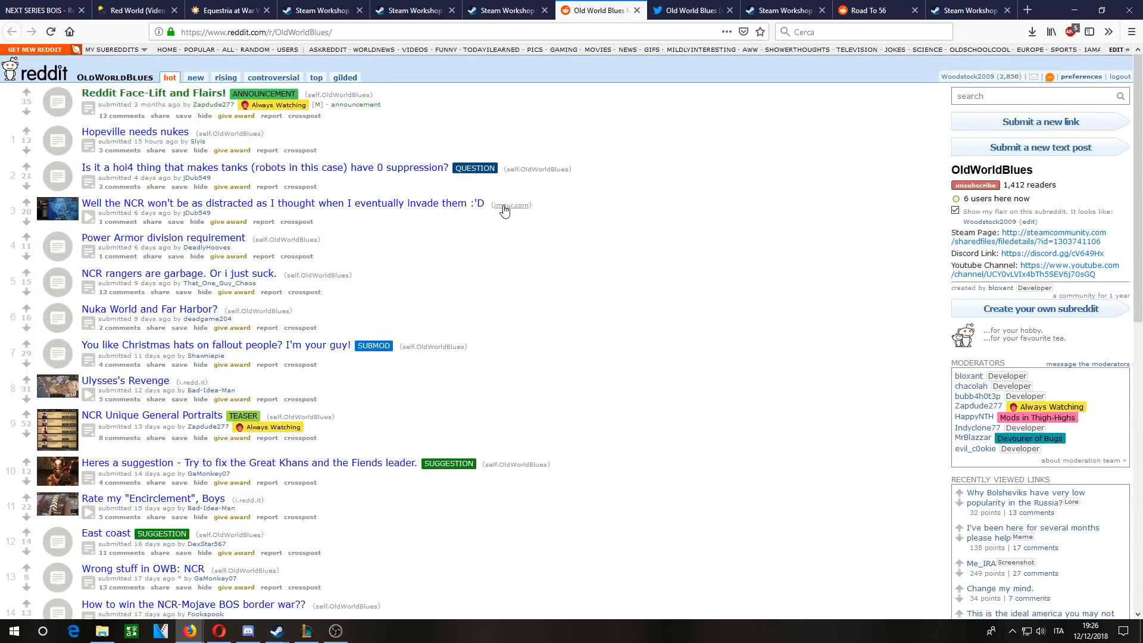
- Scroll through the Old World Blues Twitter profile's recent tweets and return to the poll results
left_click(693, 11)
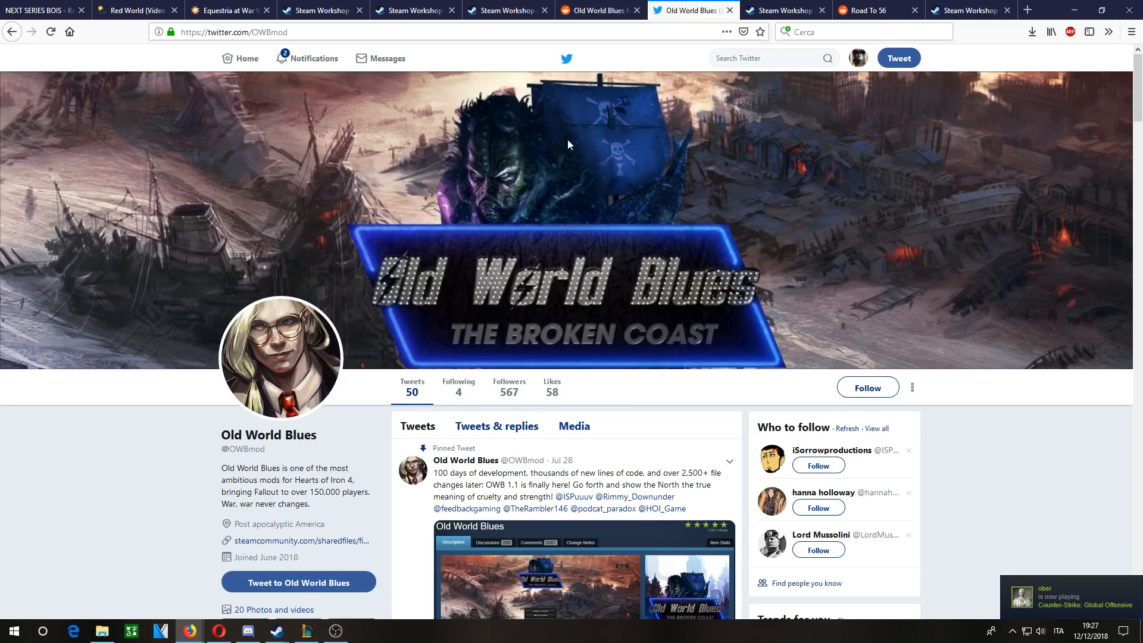
scroll("down", 3)
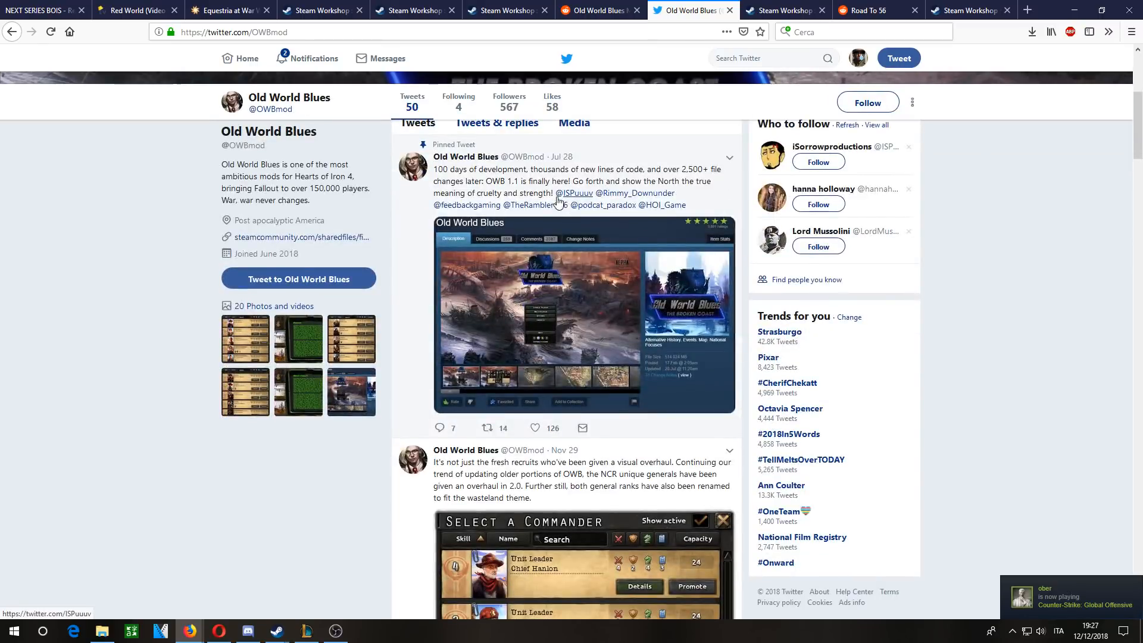
scroll("down", 3)
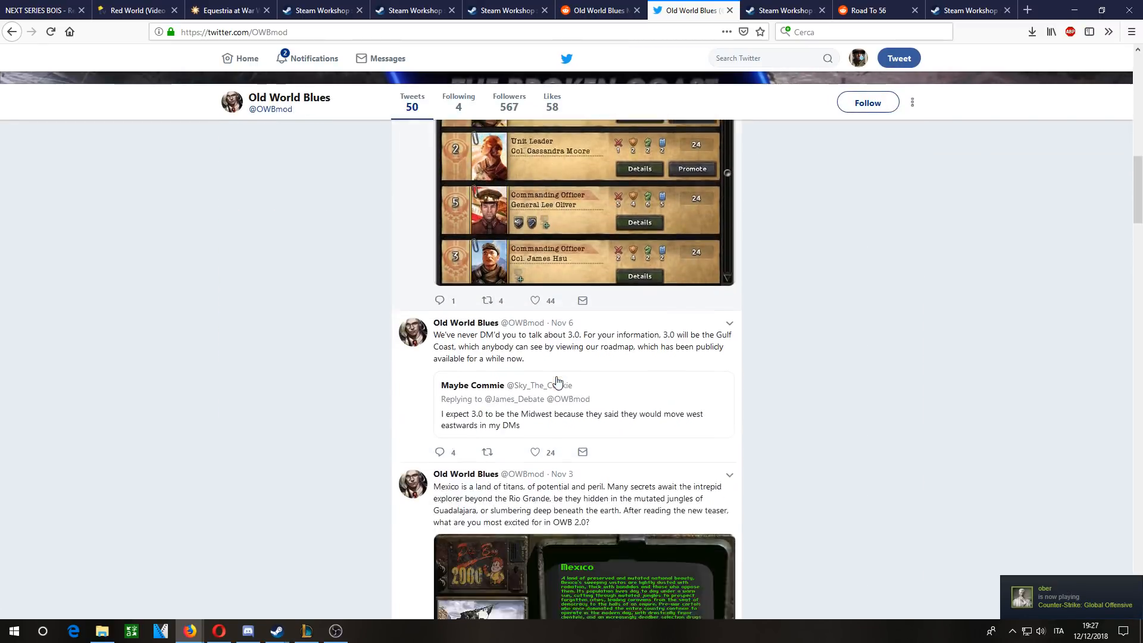
scroll("down", 3)
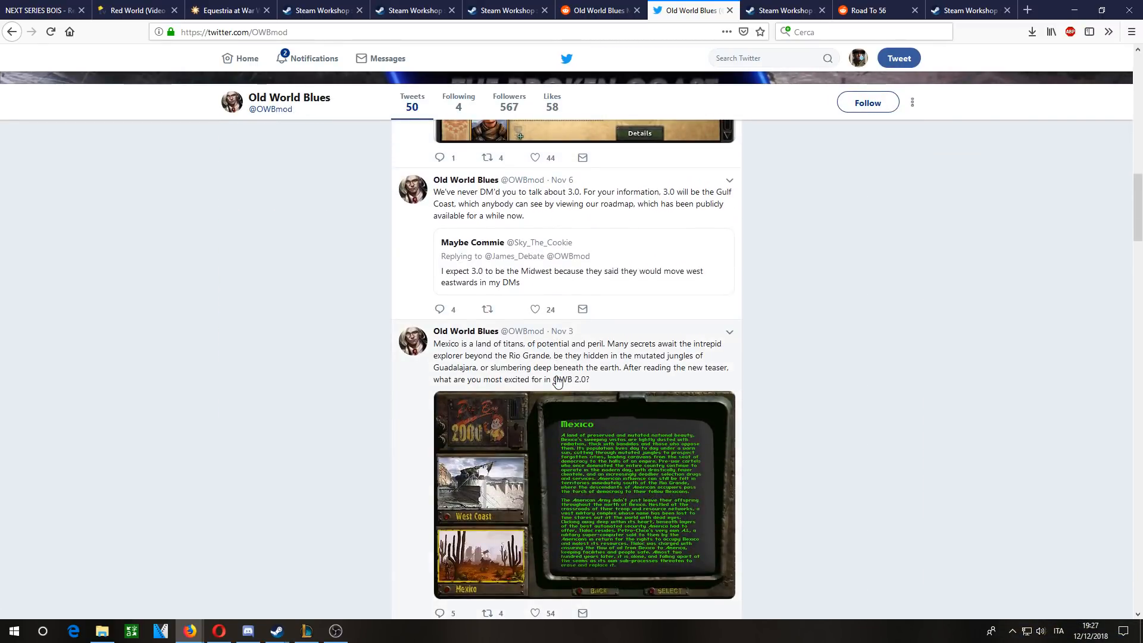
left_click(583, 493)
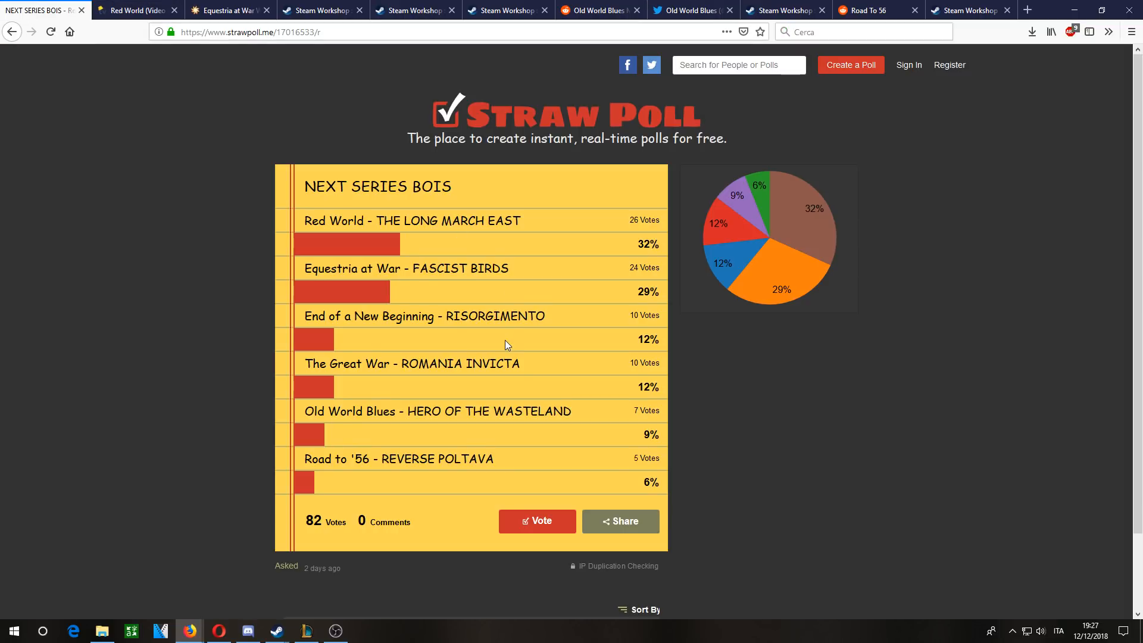
- Highlight the Road To 56 poll entry and bring up the Road To 56 subreddit
left_click_drag(407, 411, 572, 411)
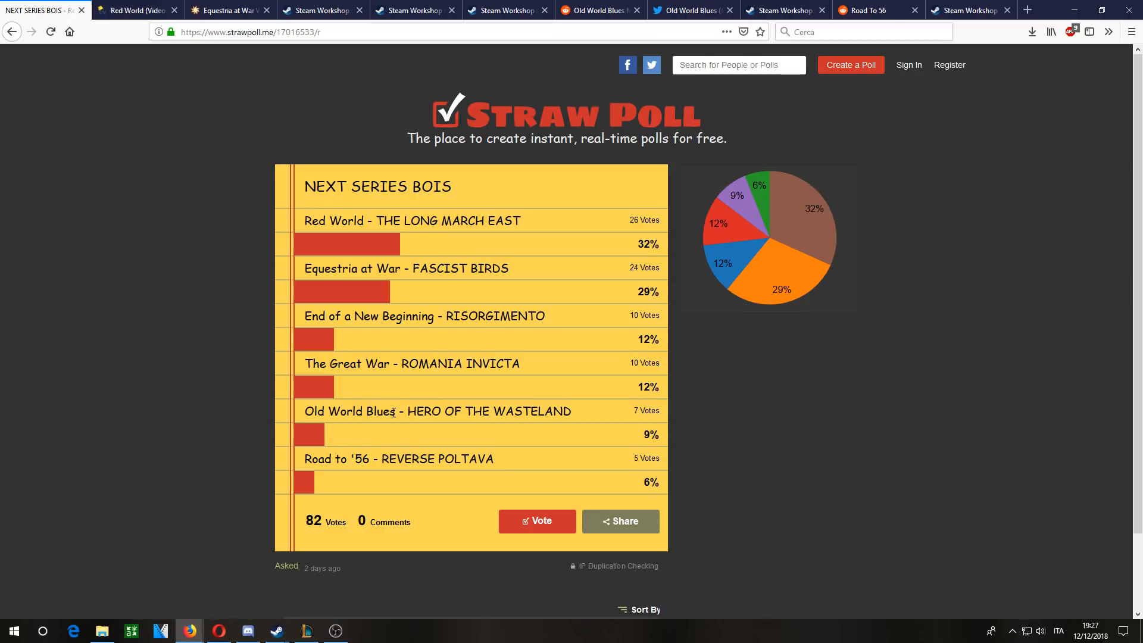
mouse_move(240, 431)
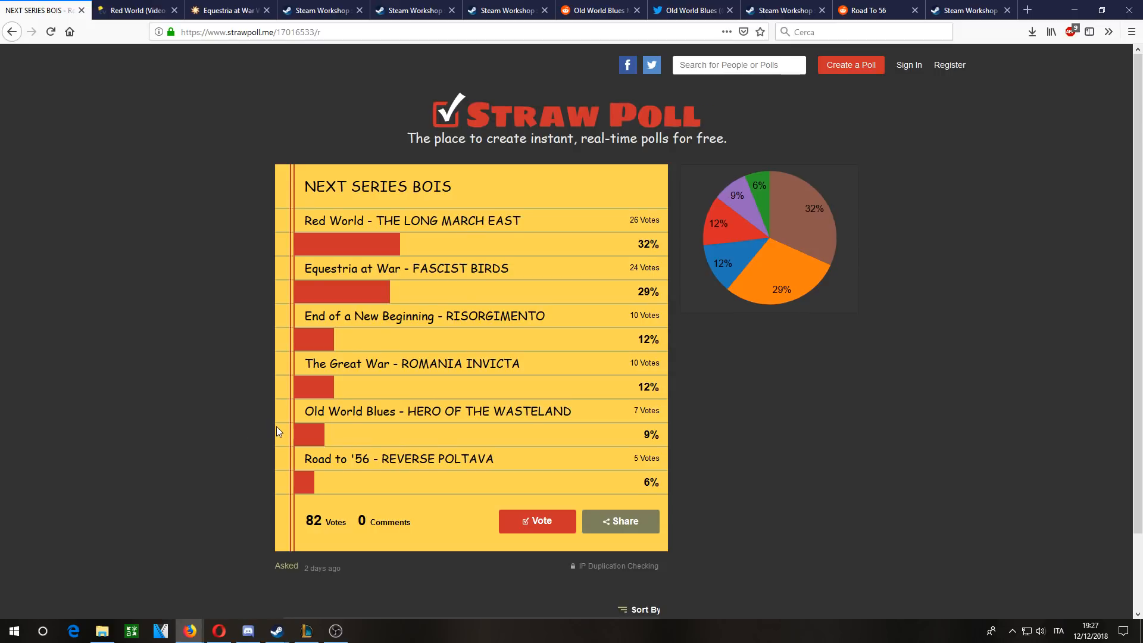
double_click(317, 459)
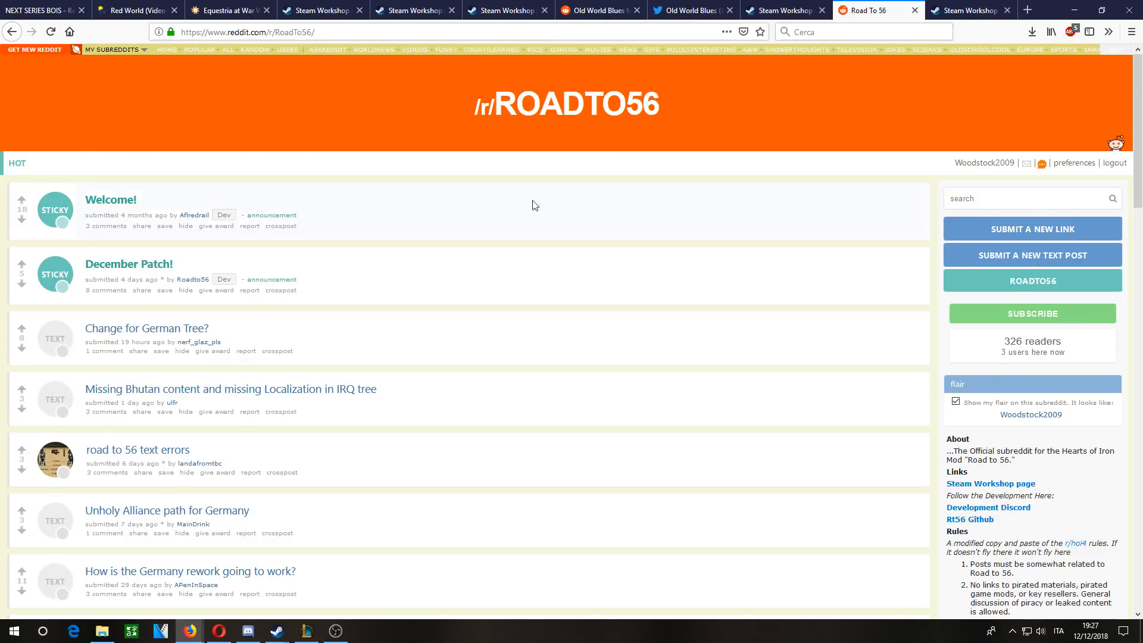
- Scroll through The Road to 56 features list, then return to the NEXT SERIES BOIS poll results
scroll("down", 3)
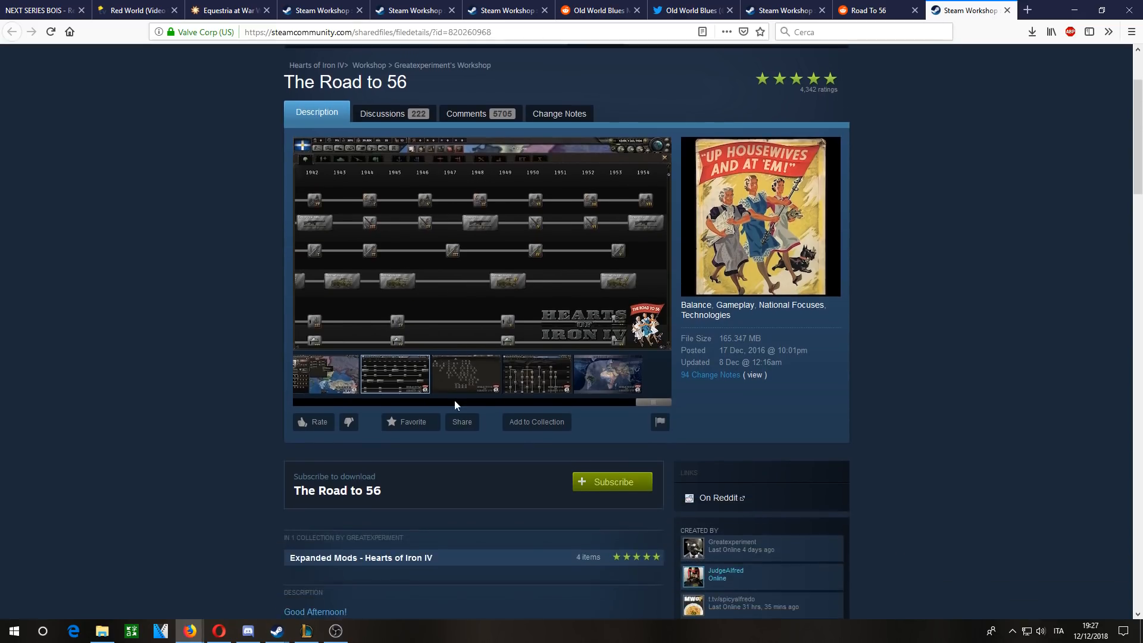
mouse_move(520, 369)
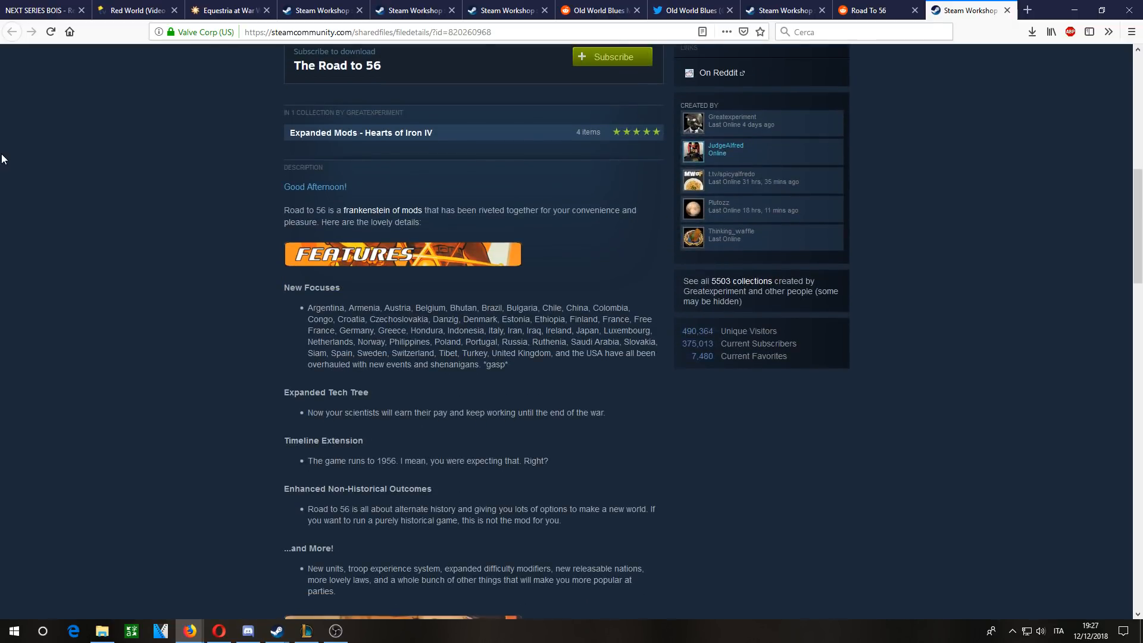
left_click(41, 11)
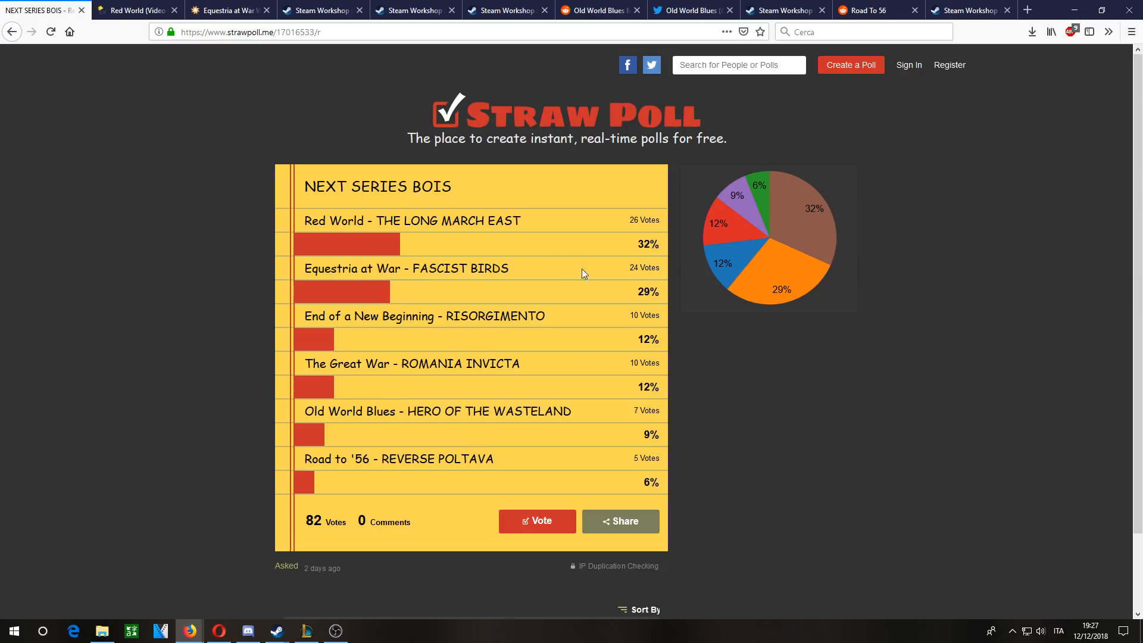